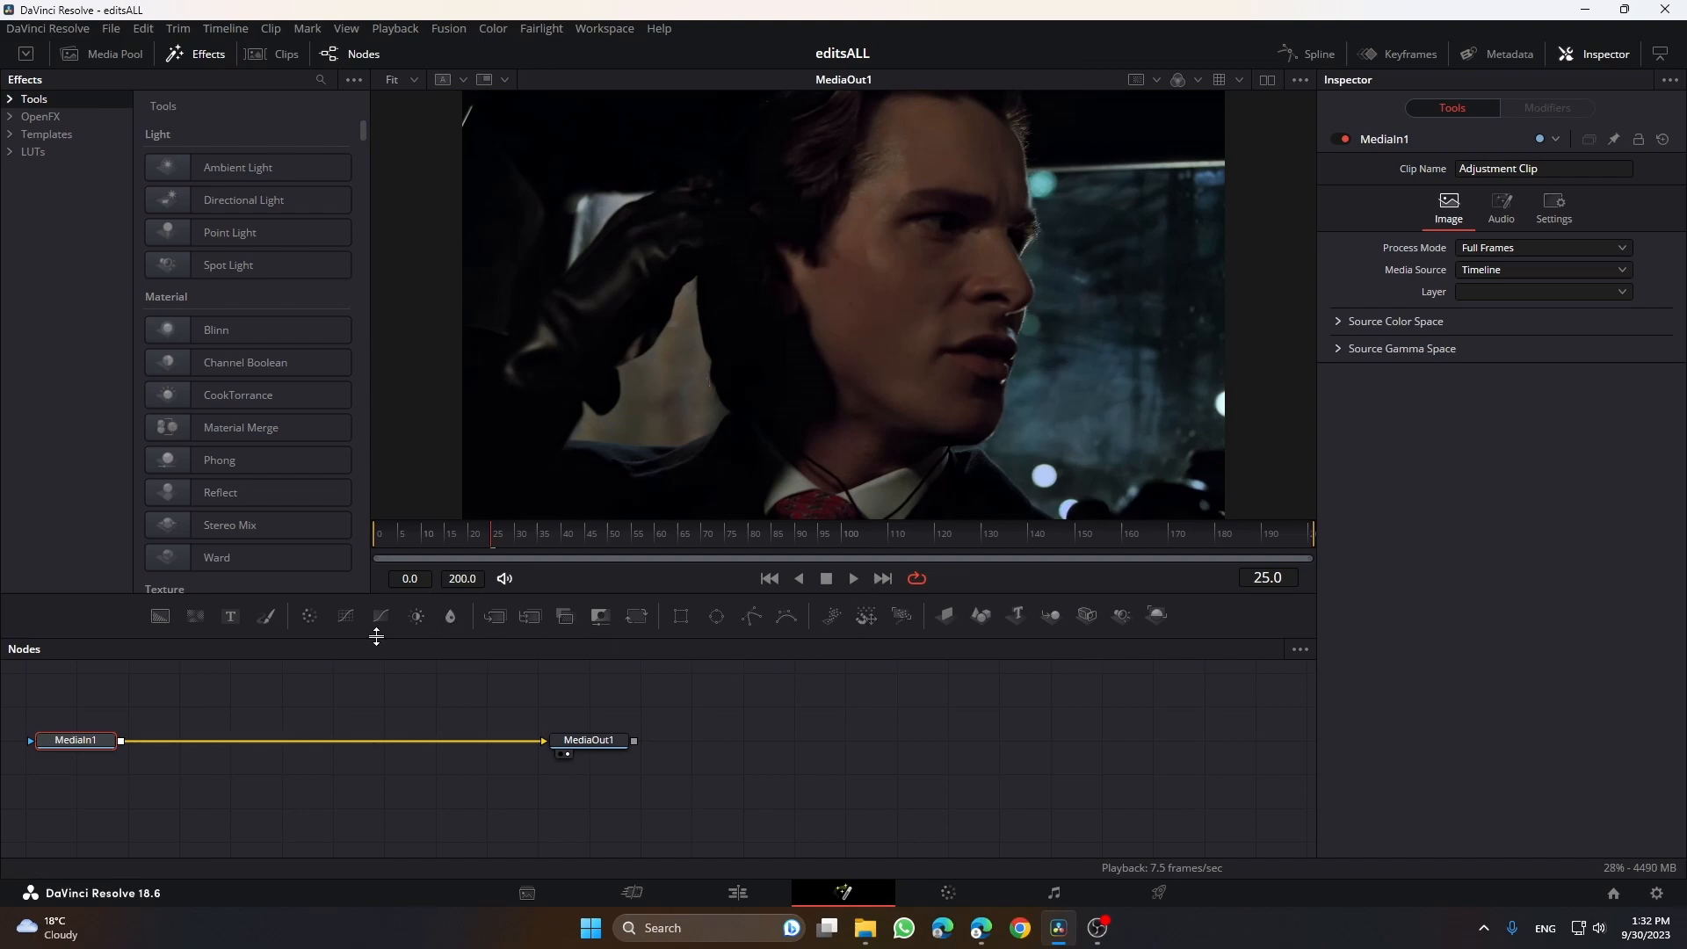
pyautogui.moveTo(135, 705)
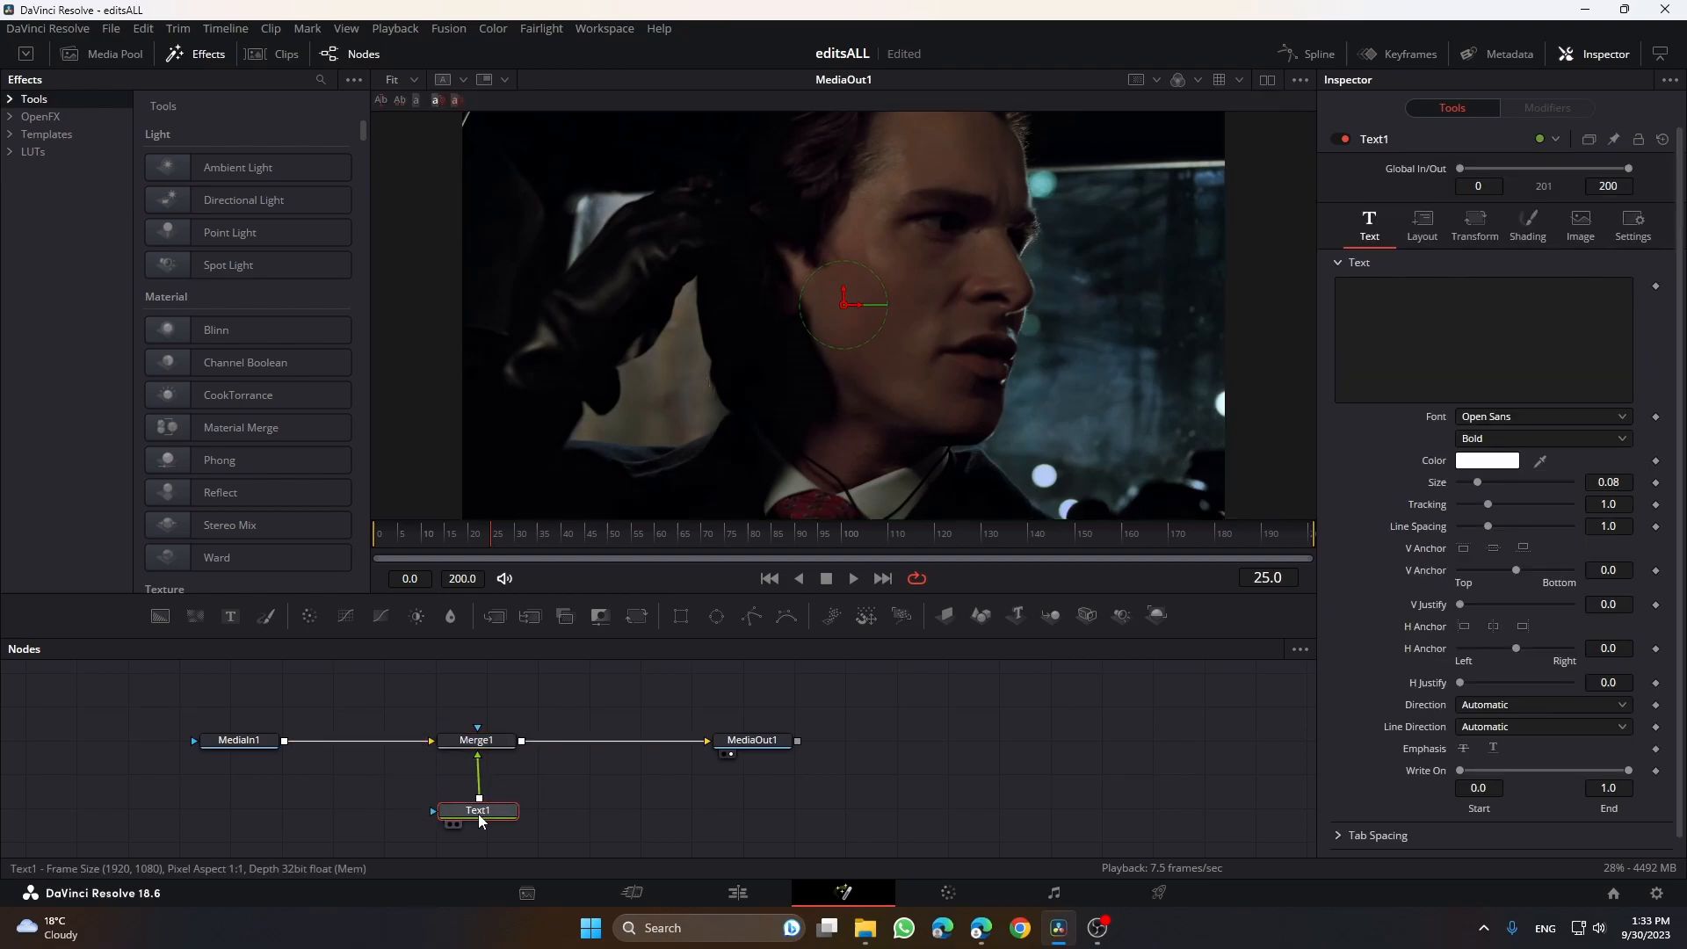
# - Caption the clip 'Because I want to fit in' at size about 0.049 with a lower V Anchor
pyautogui.click(854, 578)
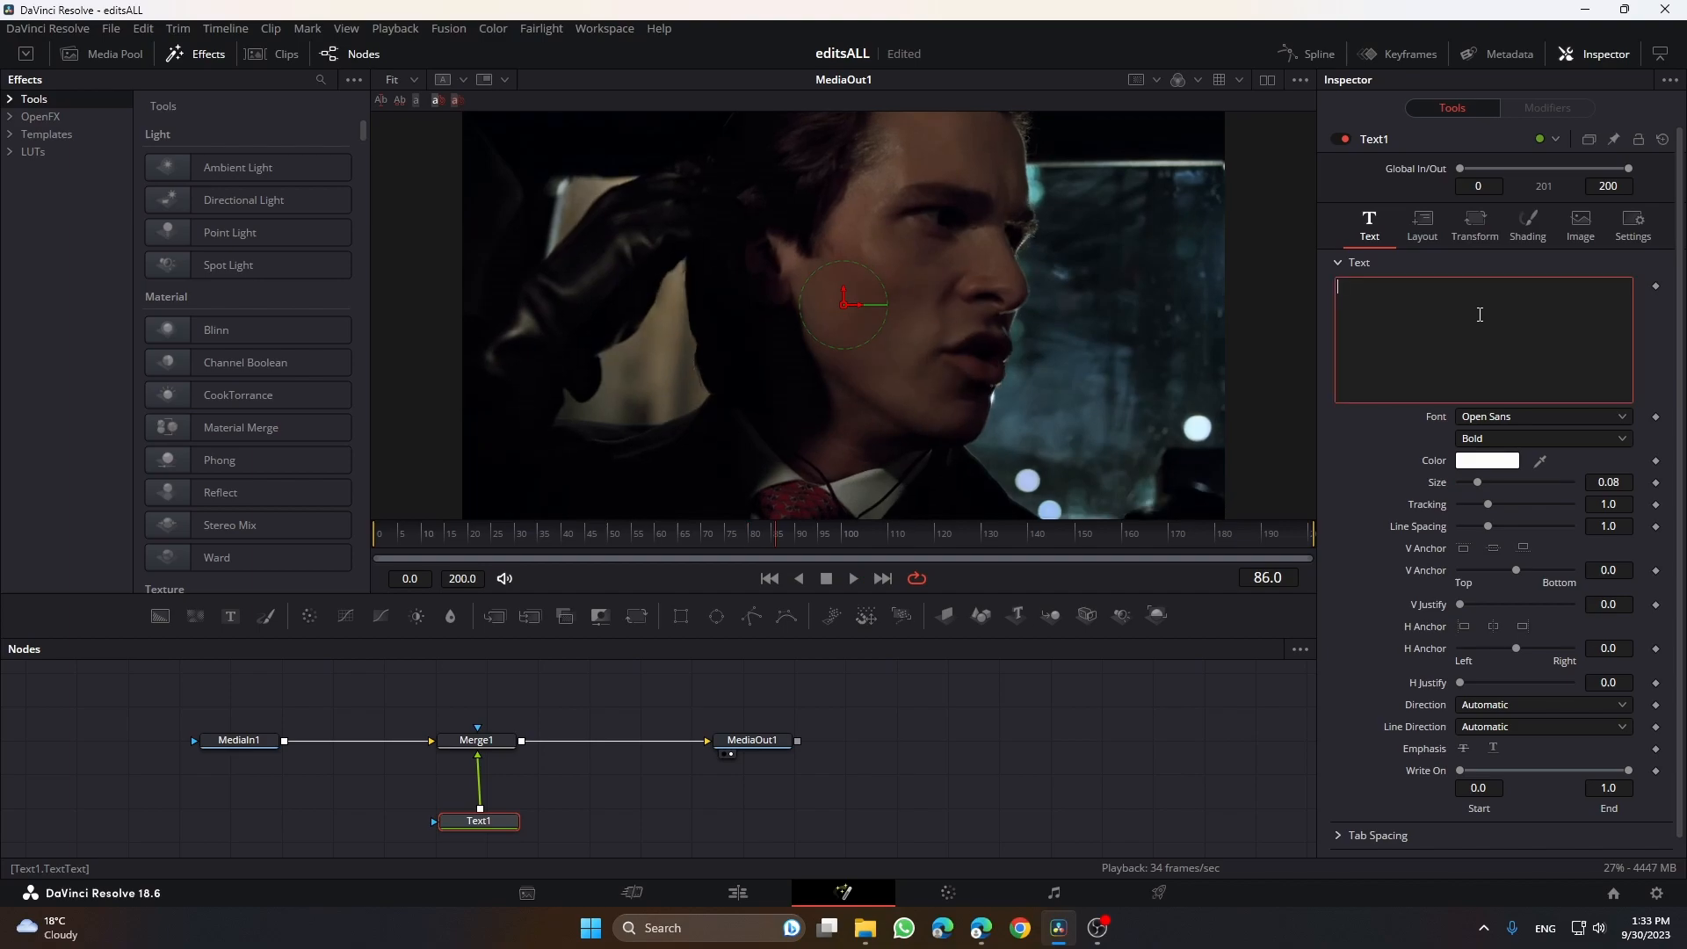
pyautogui.write('Because I want to fit in')
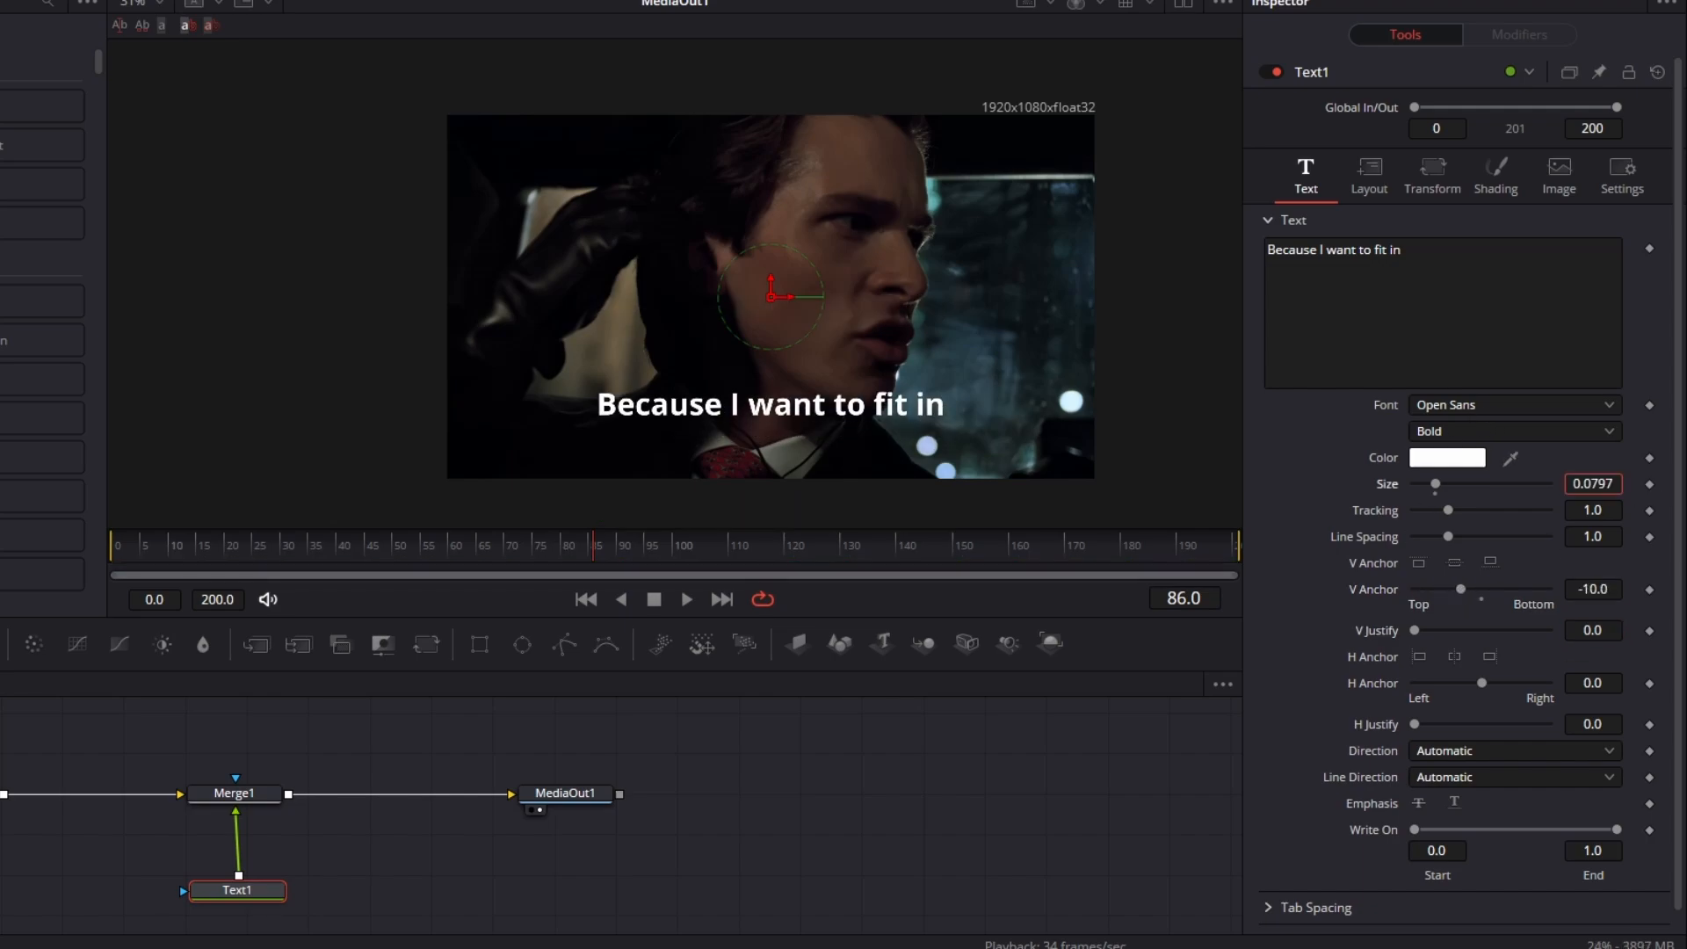
pyautogui.moveTo(1434, 483); pyautogui.dragTo(1429, 483)
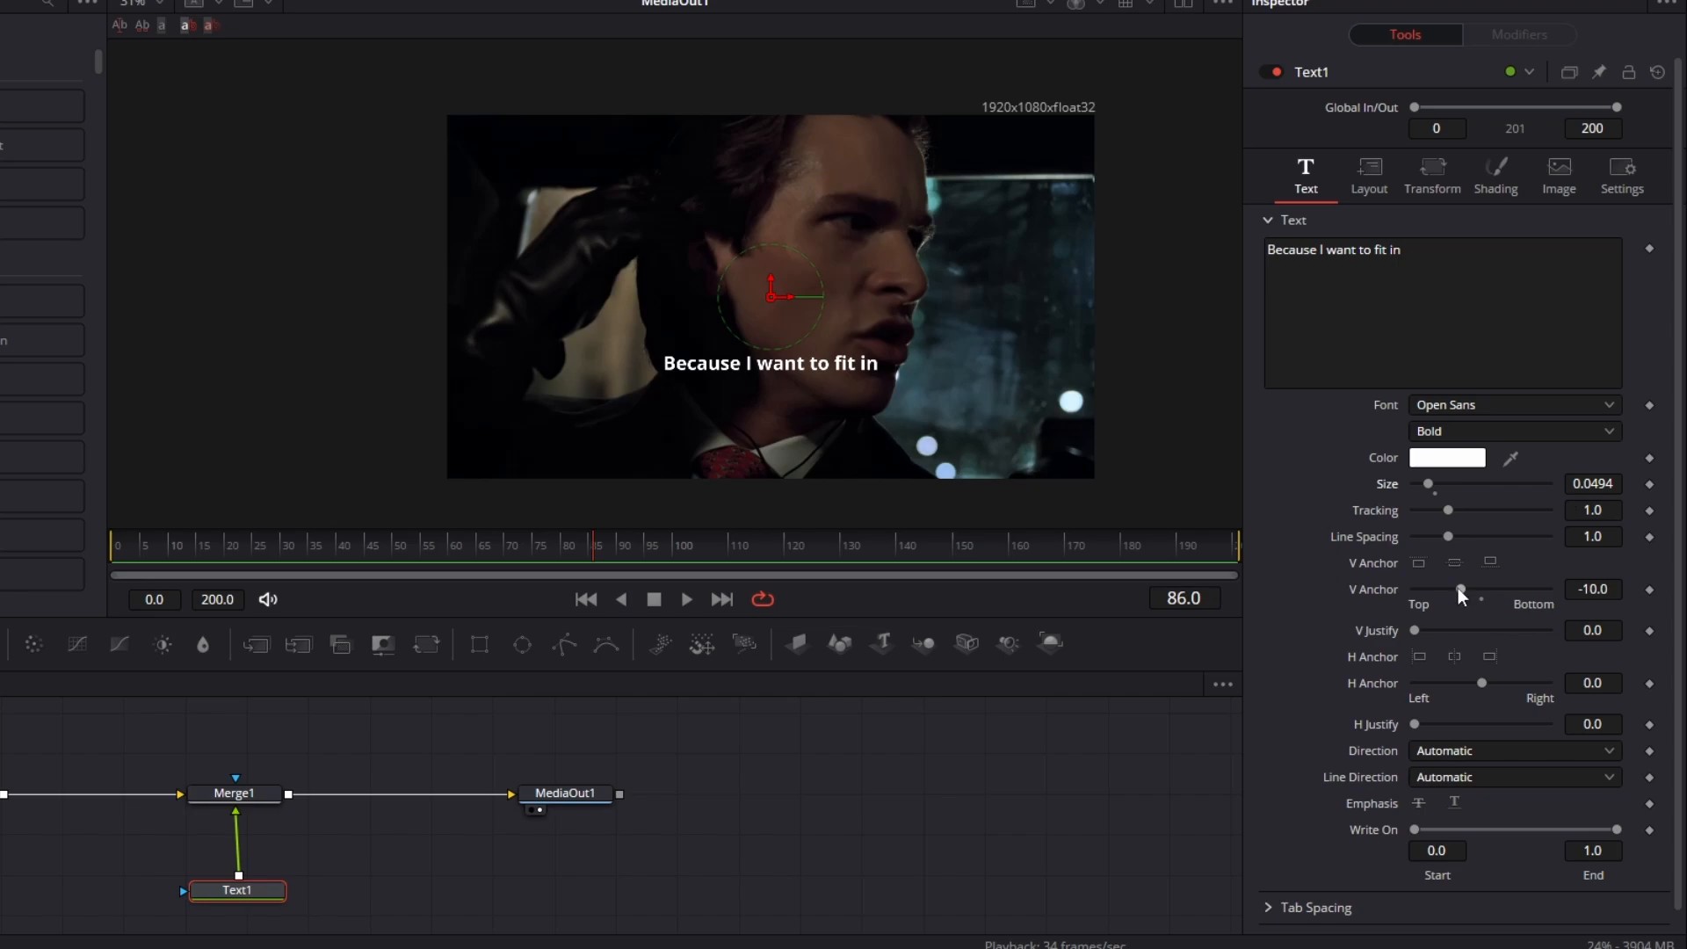
pyautogui.moveTo(1460, 589); pyautogui.dragTo(1441, 589)
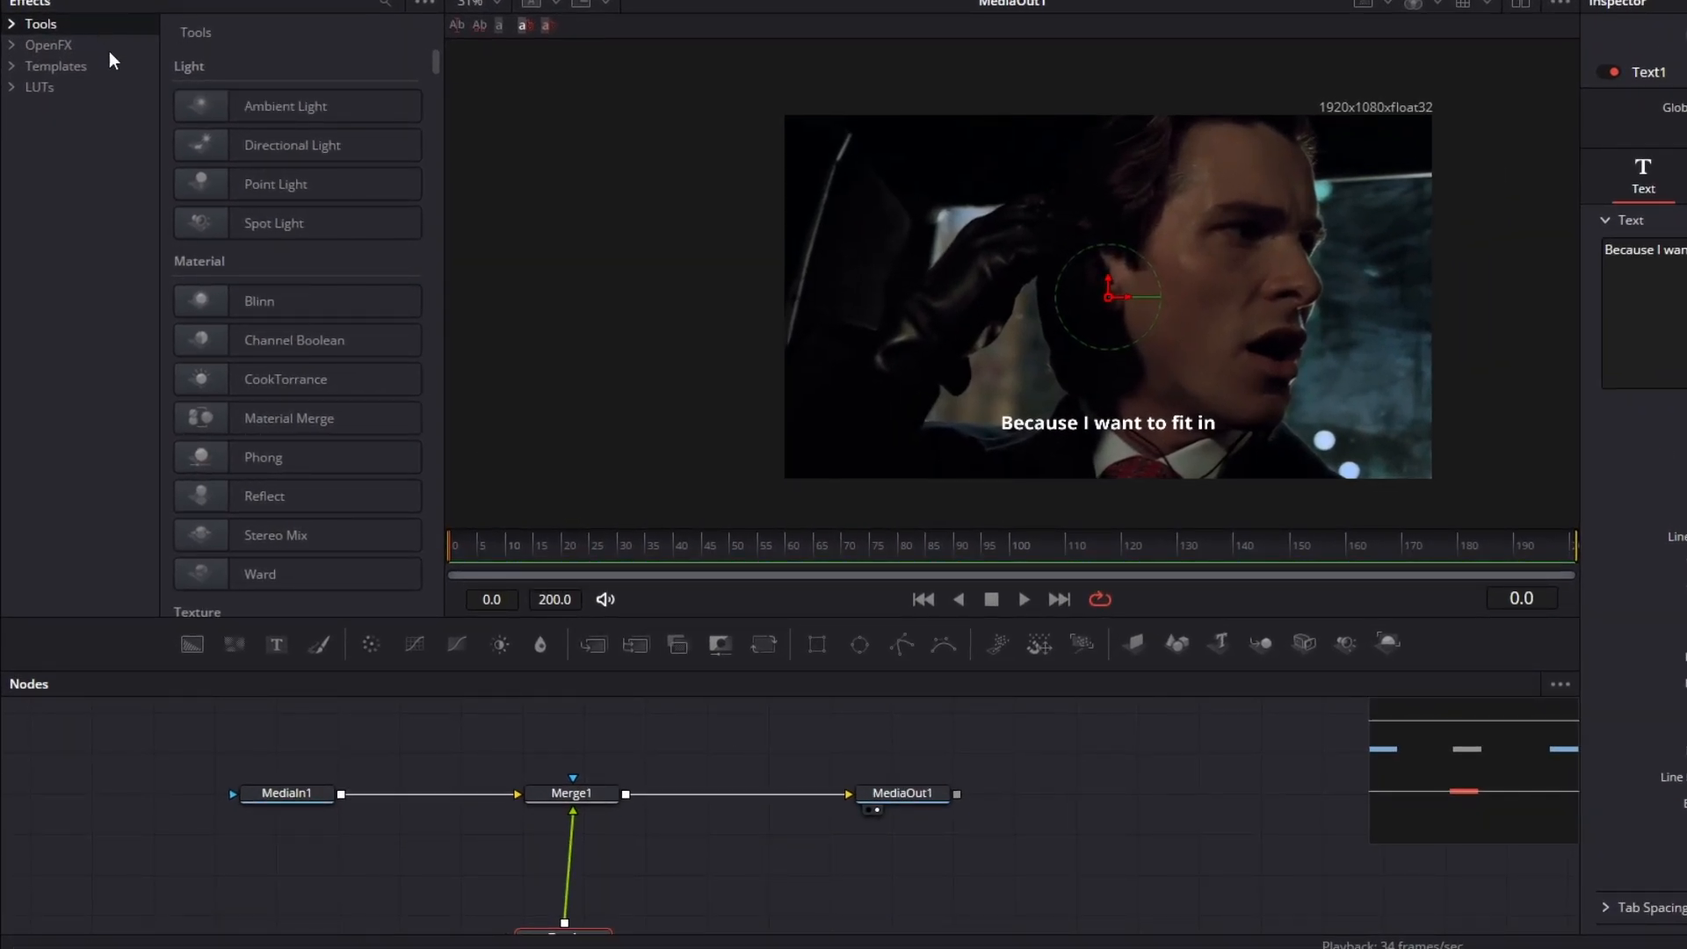
# - Insert a Soft Glow between Text1 and Merge1 with Glow Size 45 and Gain 2.5
pyautogui.click(43, 42)
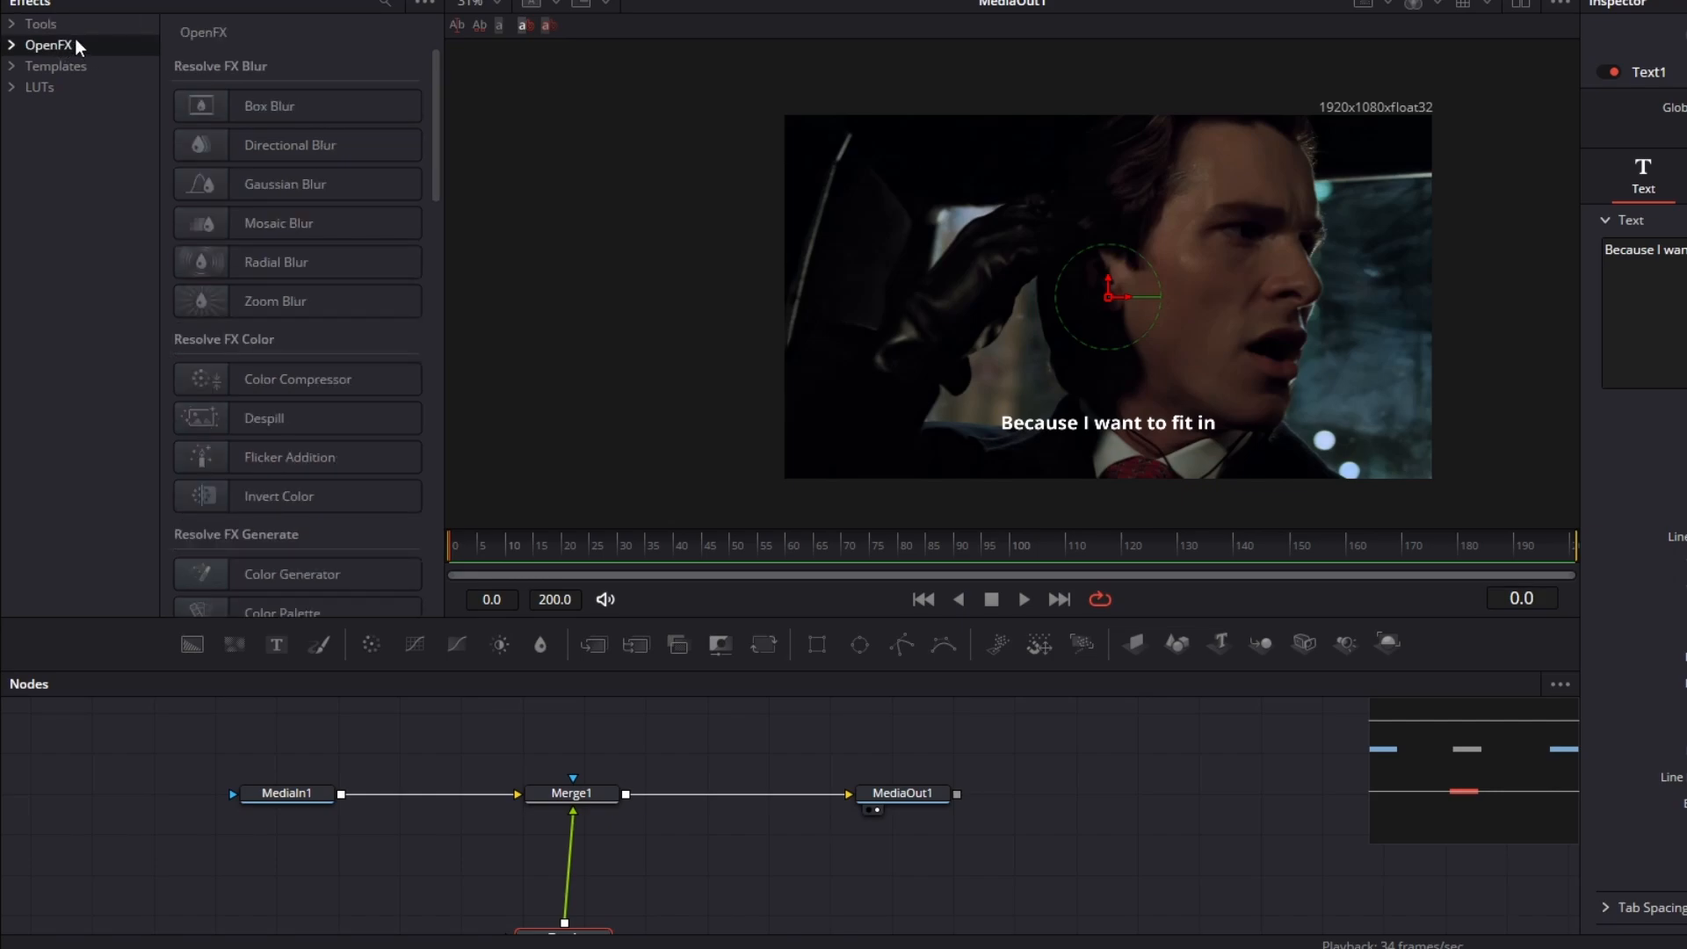
pyautogui.write('soft')
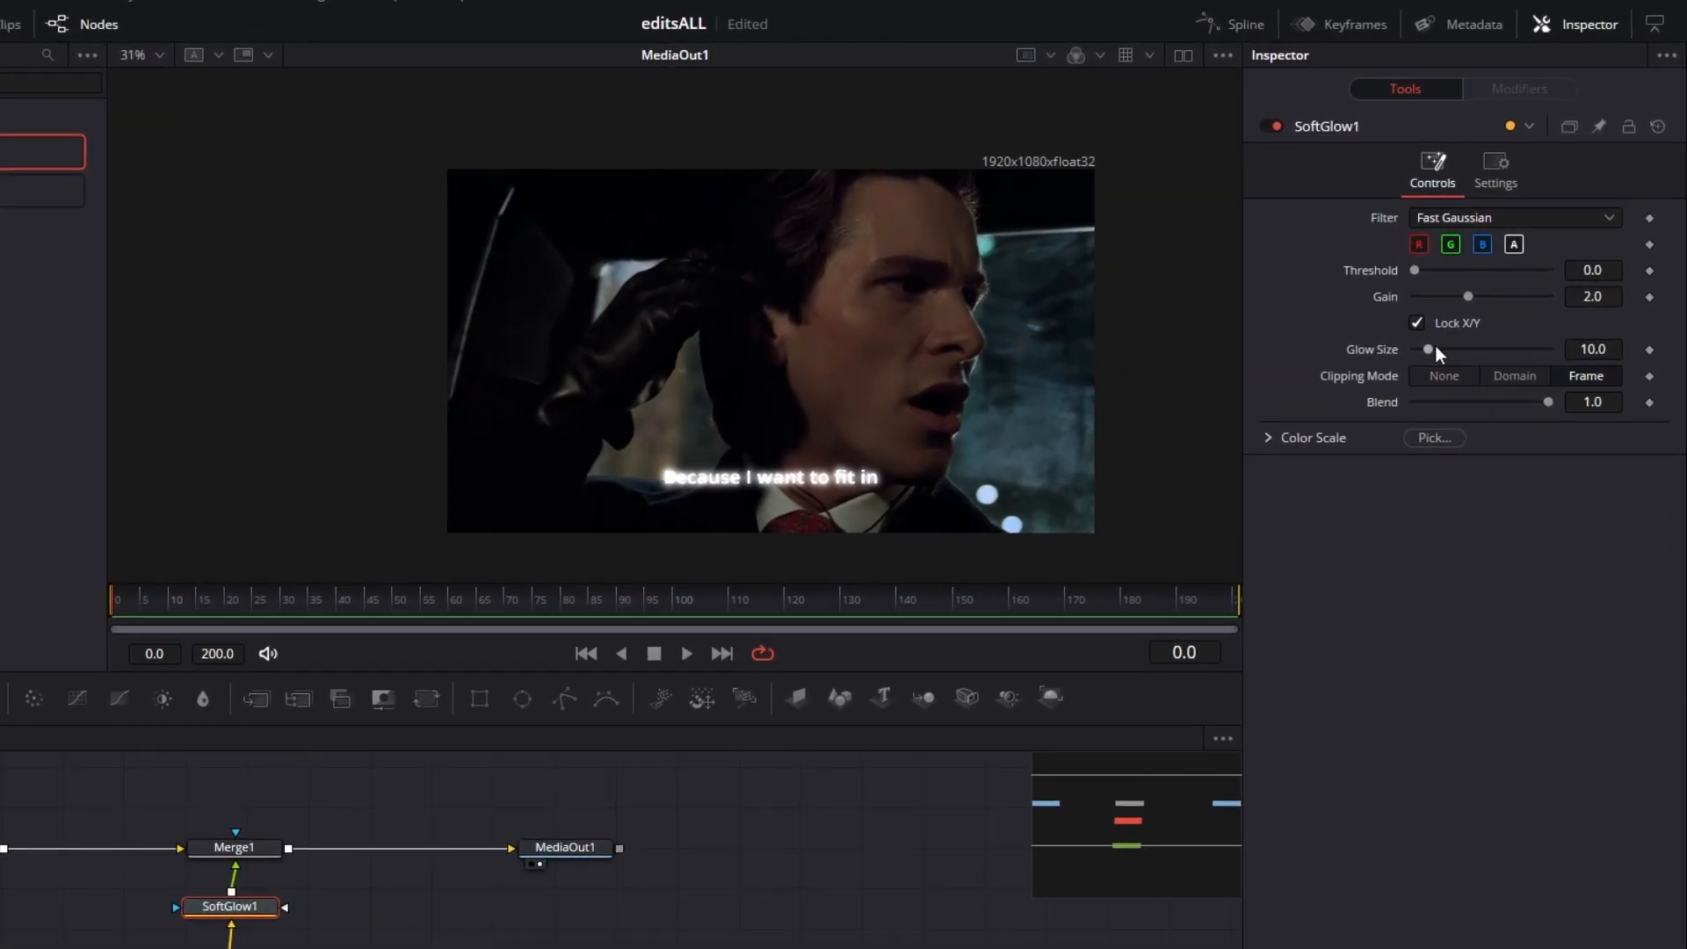
pyautogui.moveTo(1429, 348); pyautogui.dragTo(1472, 348)
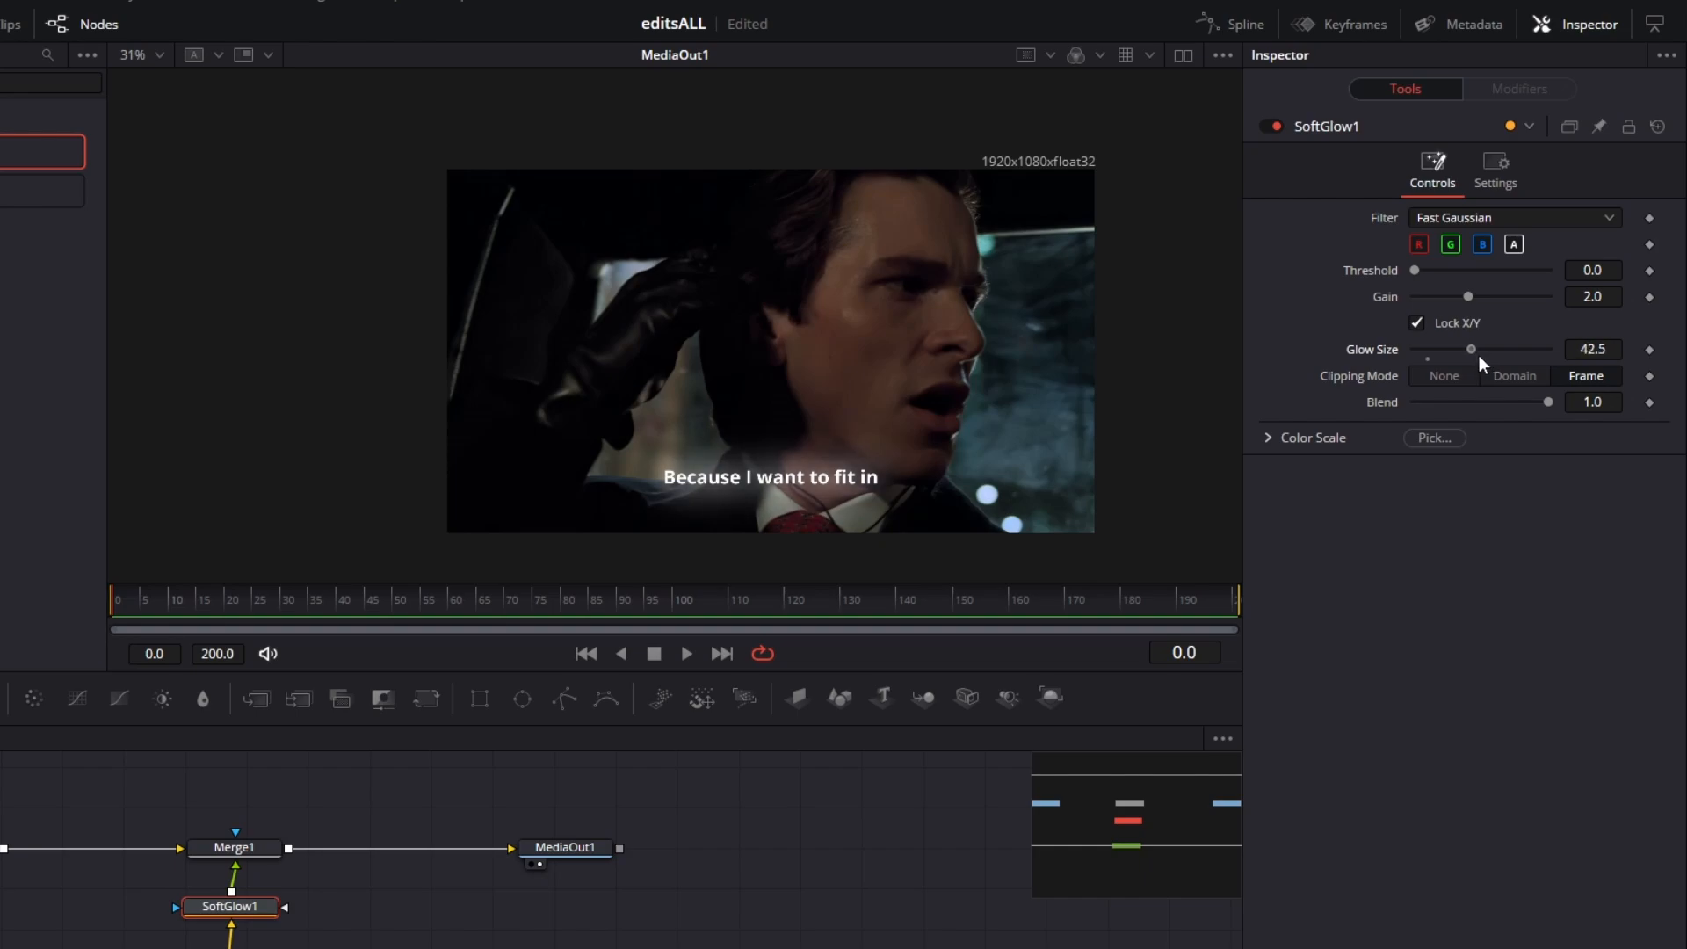
pyautogui.click(1592, 348)
pyautogui.write('45')
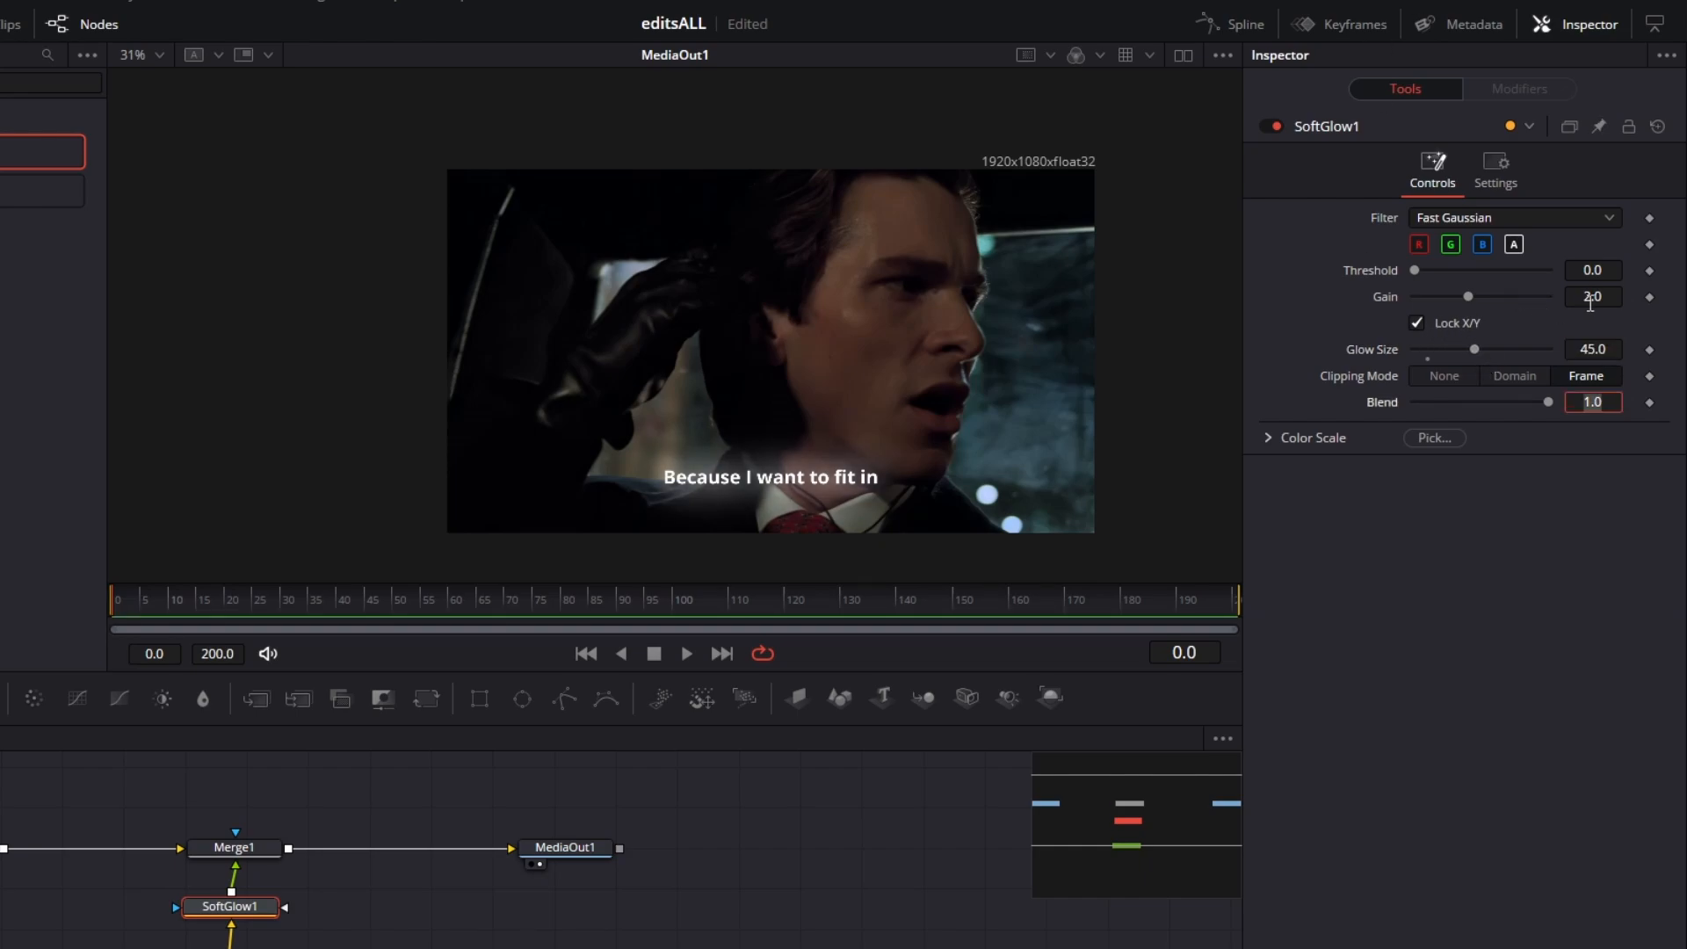
pyautogui.click(1592, 297)
pyautogui.write('2.5')
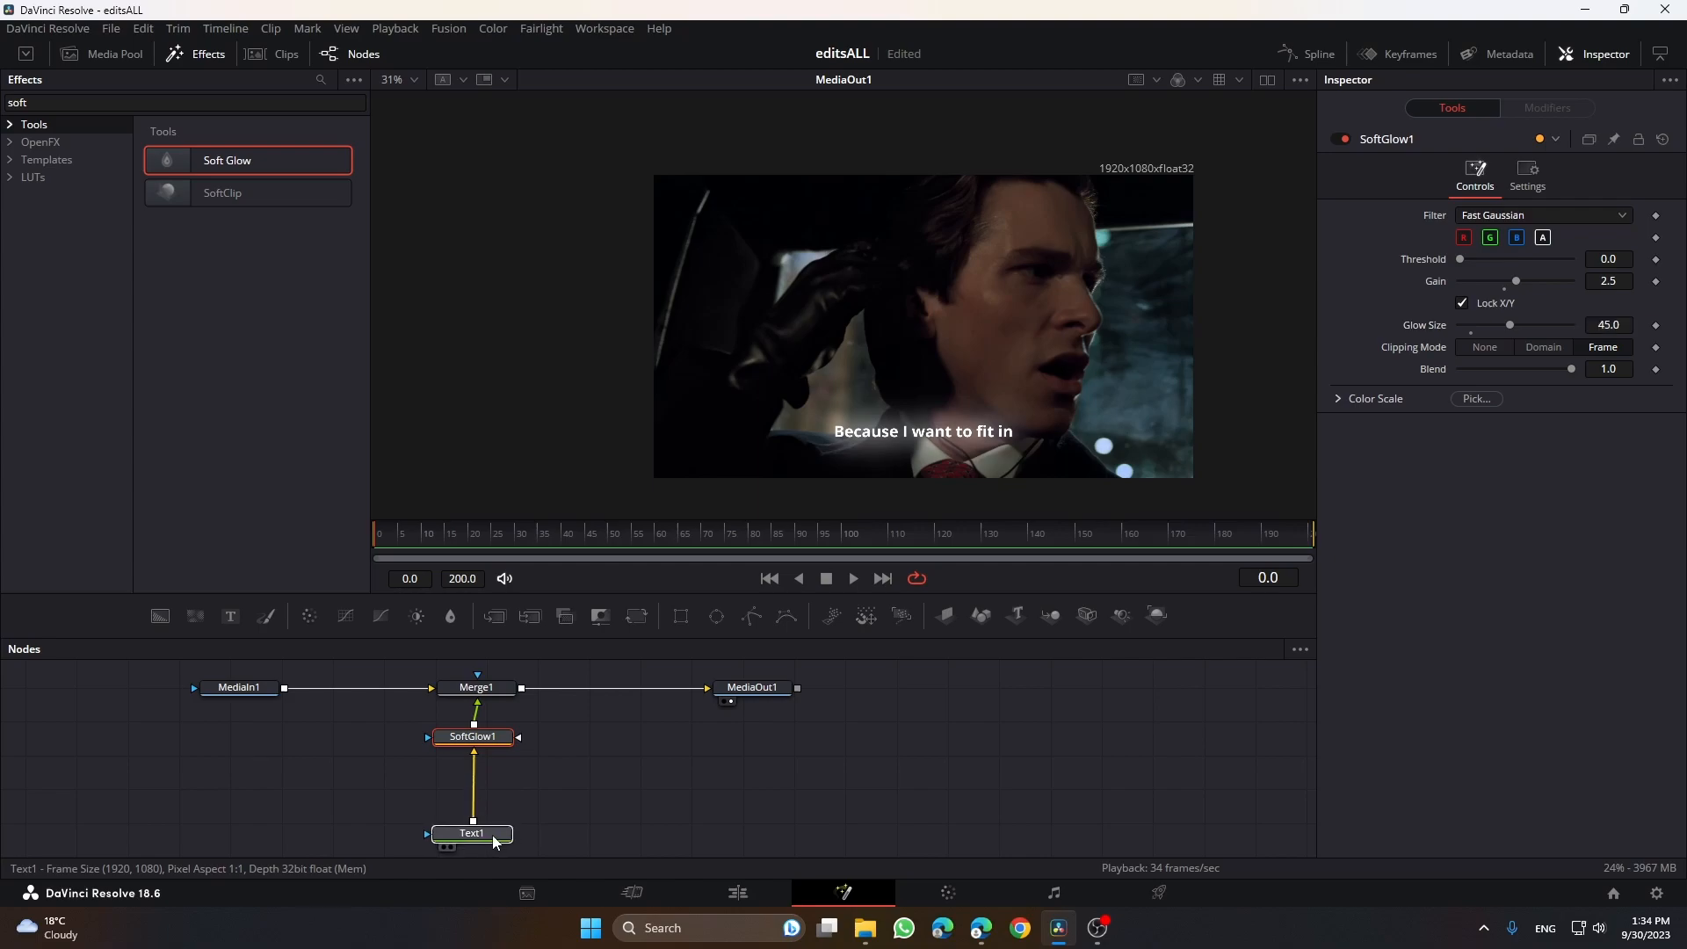
pyautogui.click(471, 833)
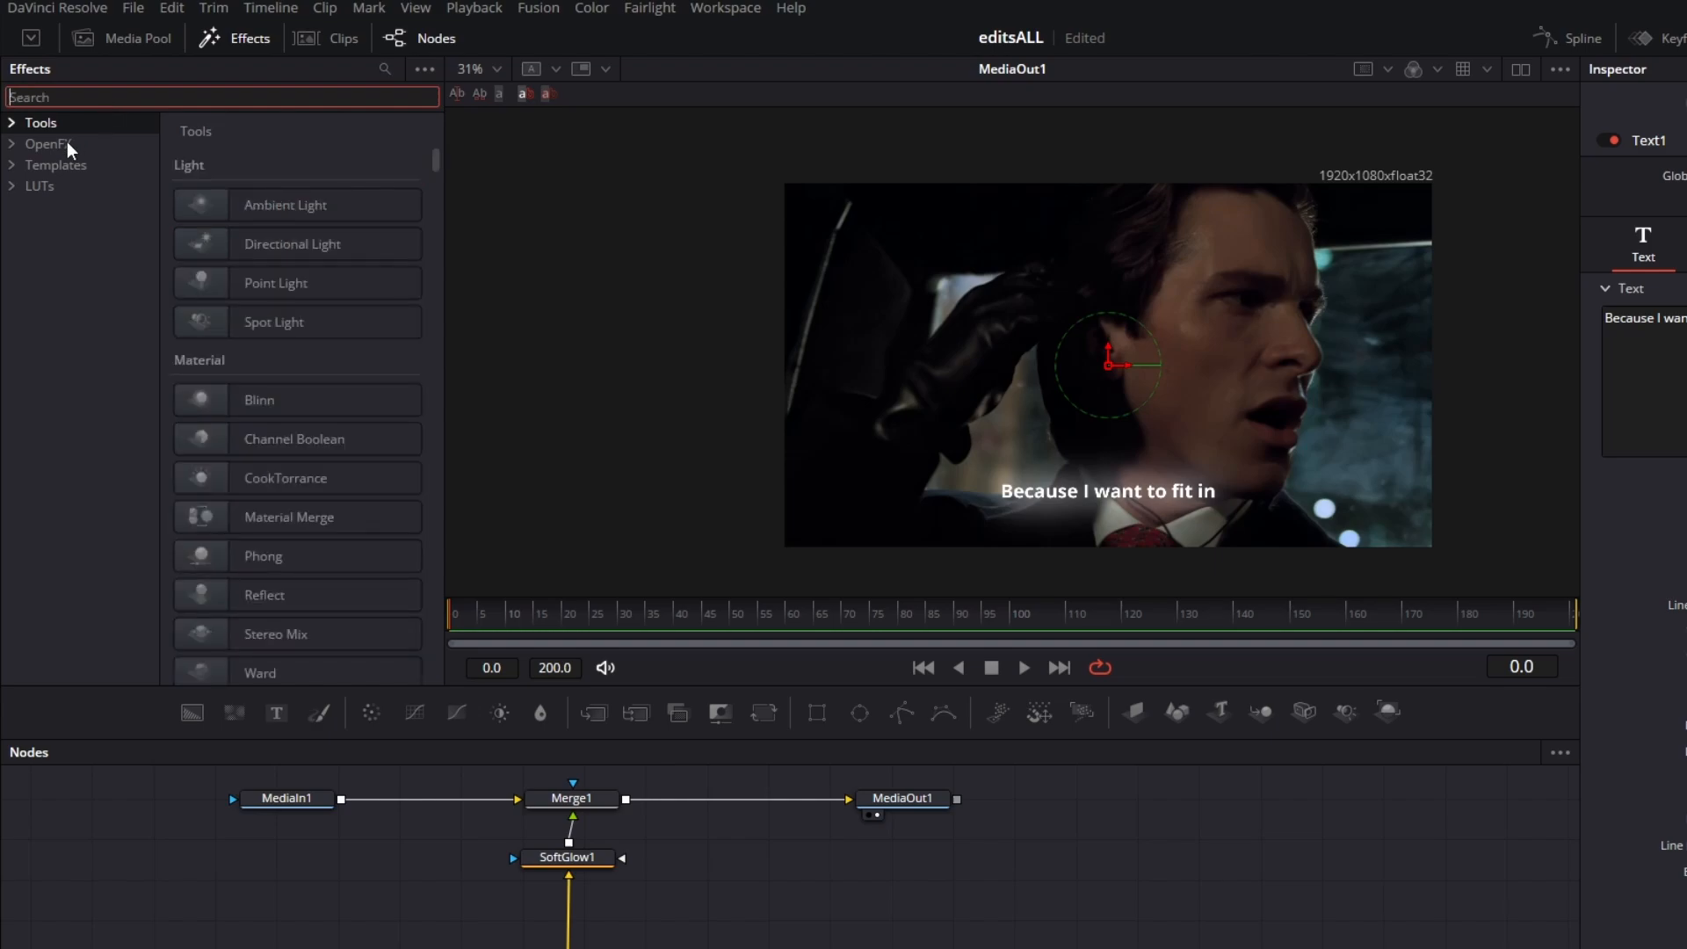
# - Insert a Drop Shadow between Text1 and SoftGlow1: Strength 0.9, Distance 0.01, Blur 0.25, Red 0
pyautogui.click(41, 144)
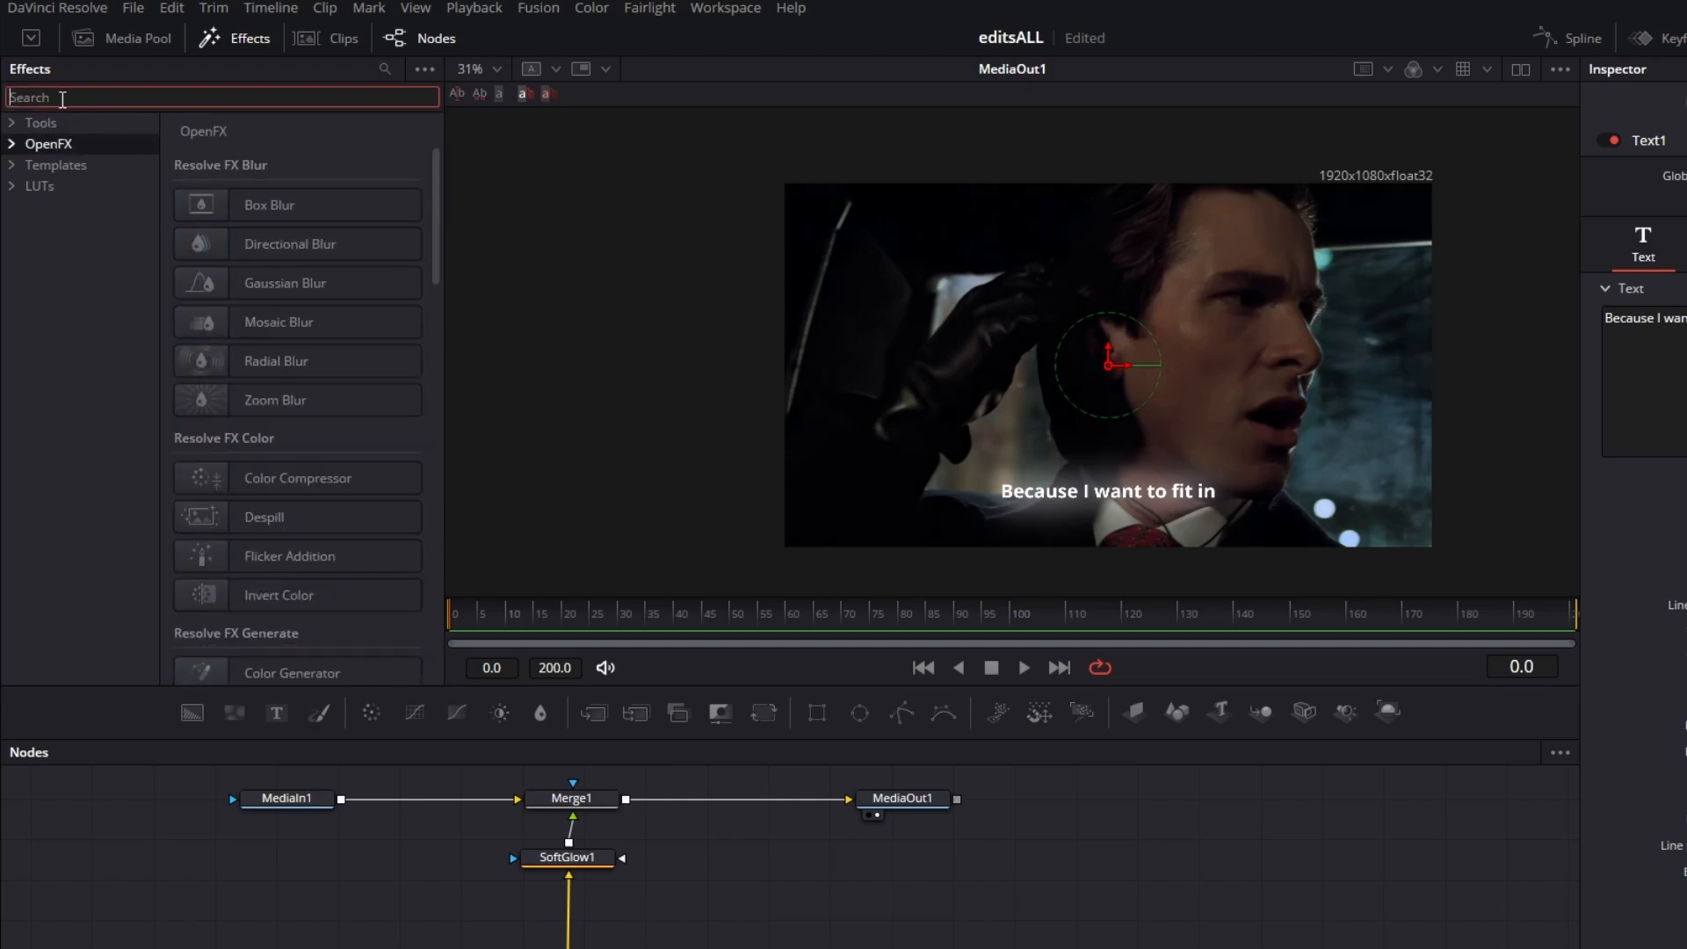
pyautogui.write('sha')
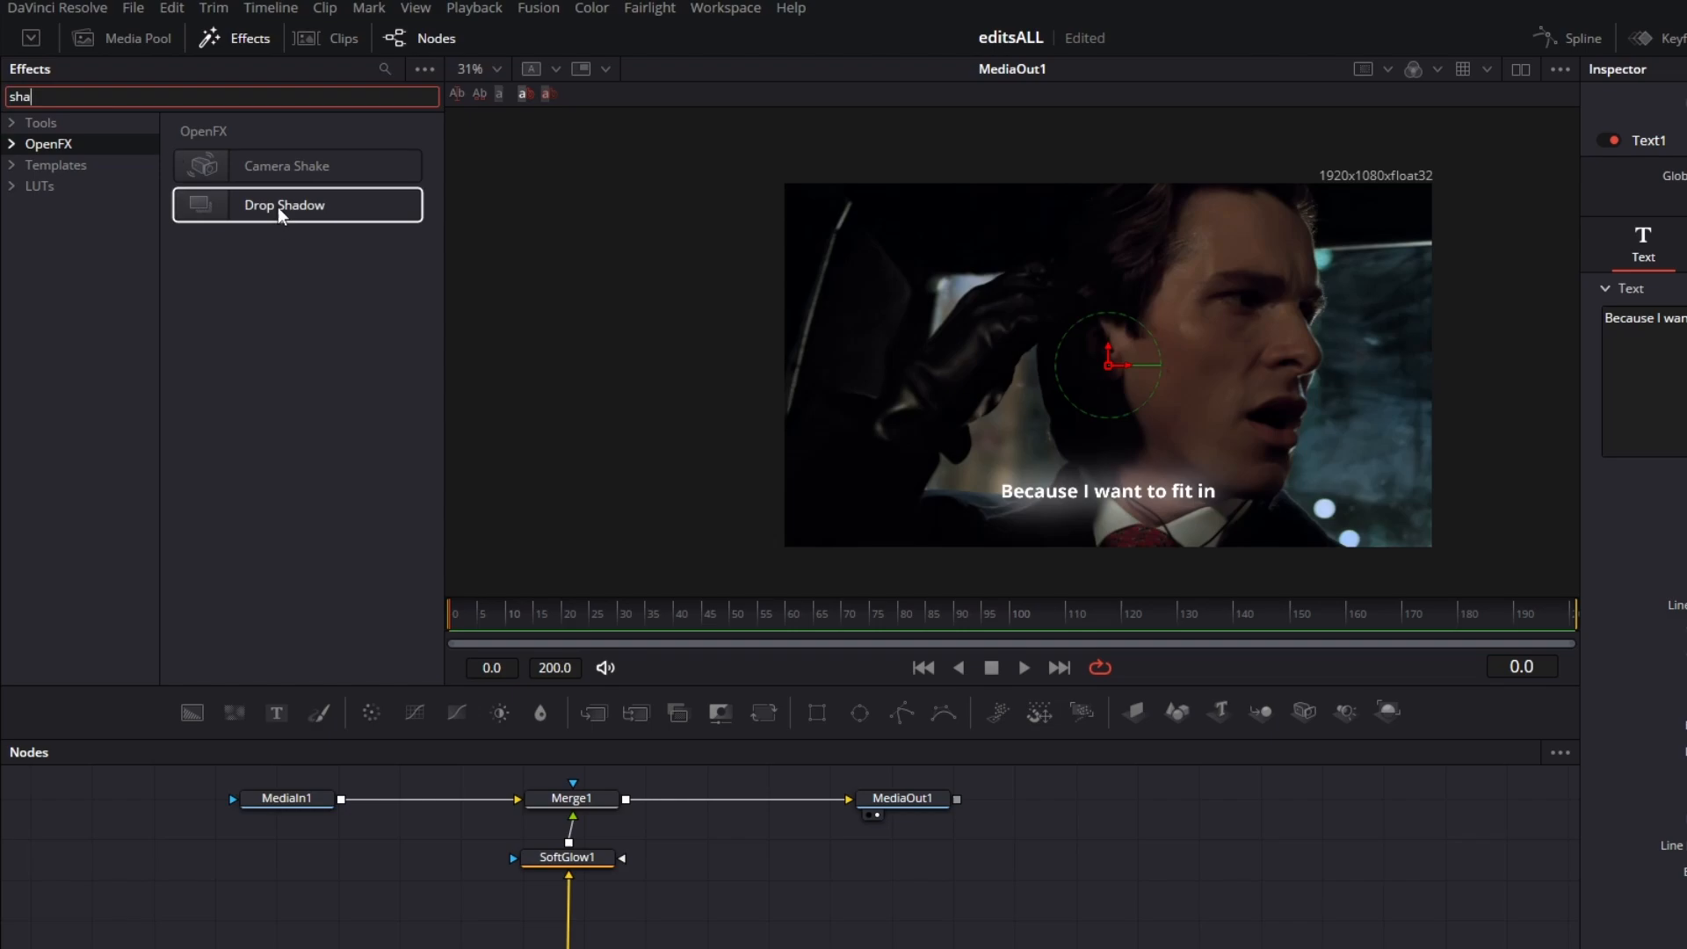
pyautogui.moveTo(285, 204); pyautogui.dragTo(564, 909)
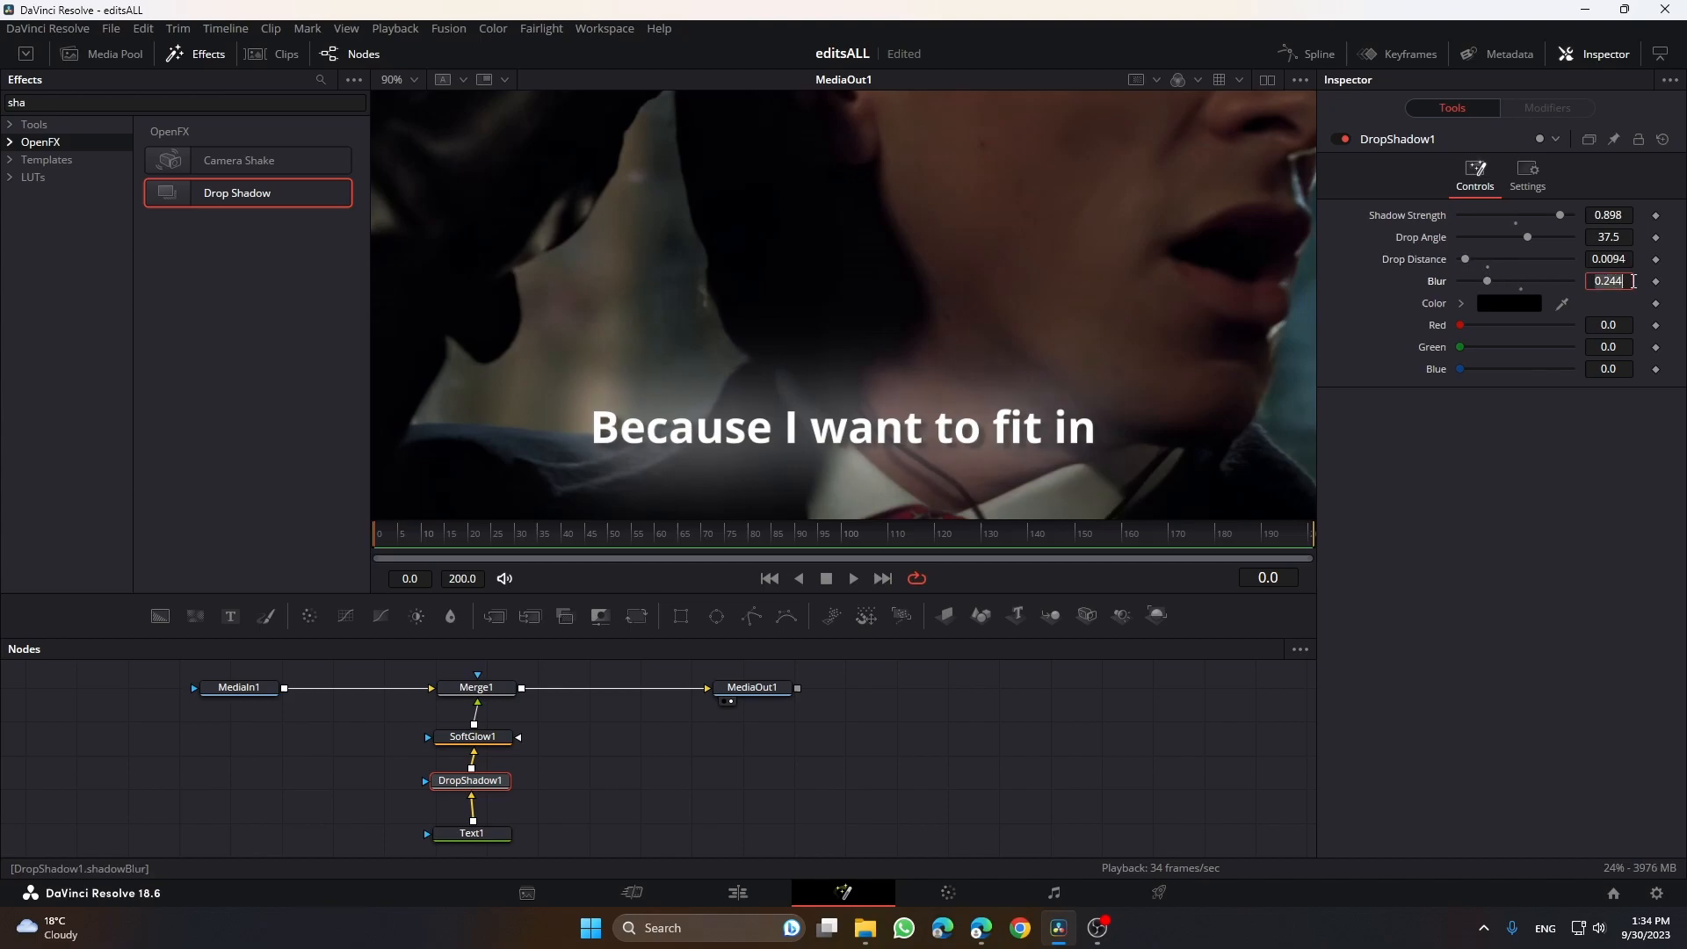
pyautogui.write('0')
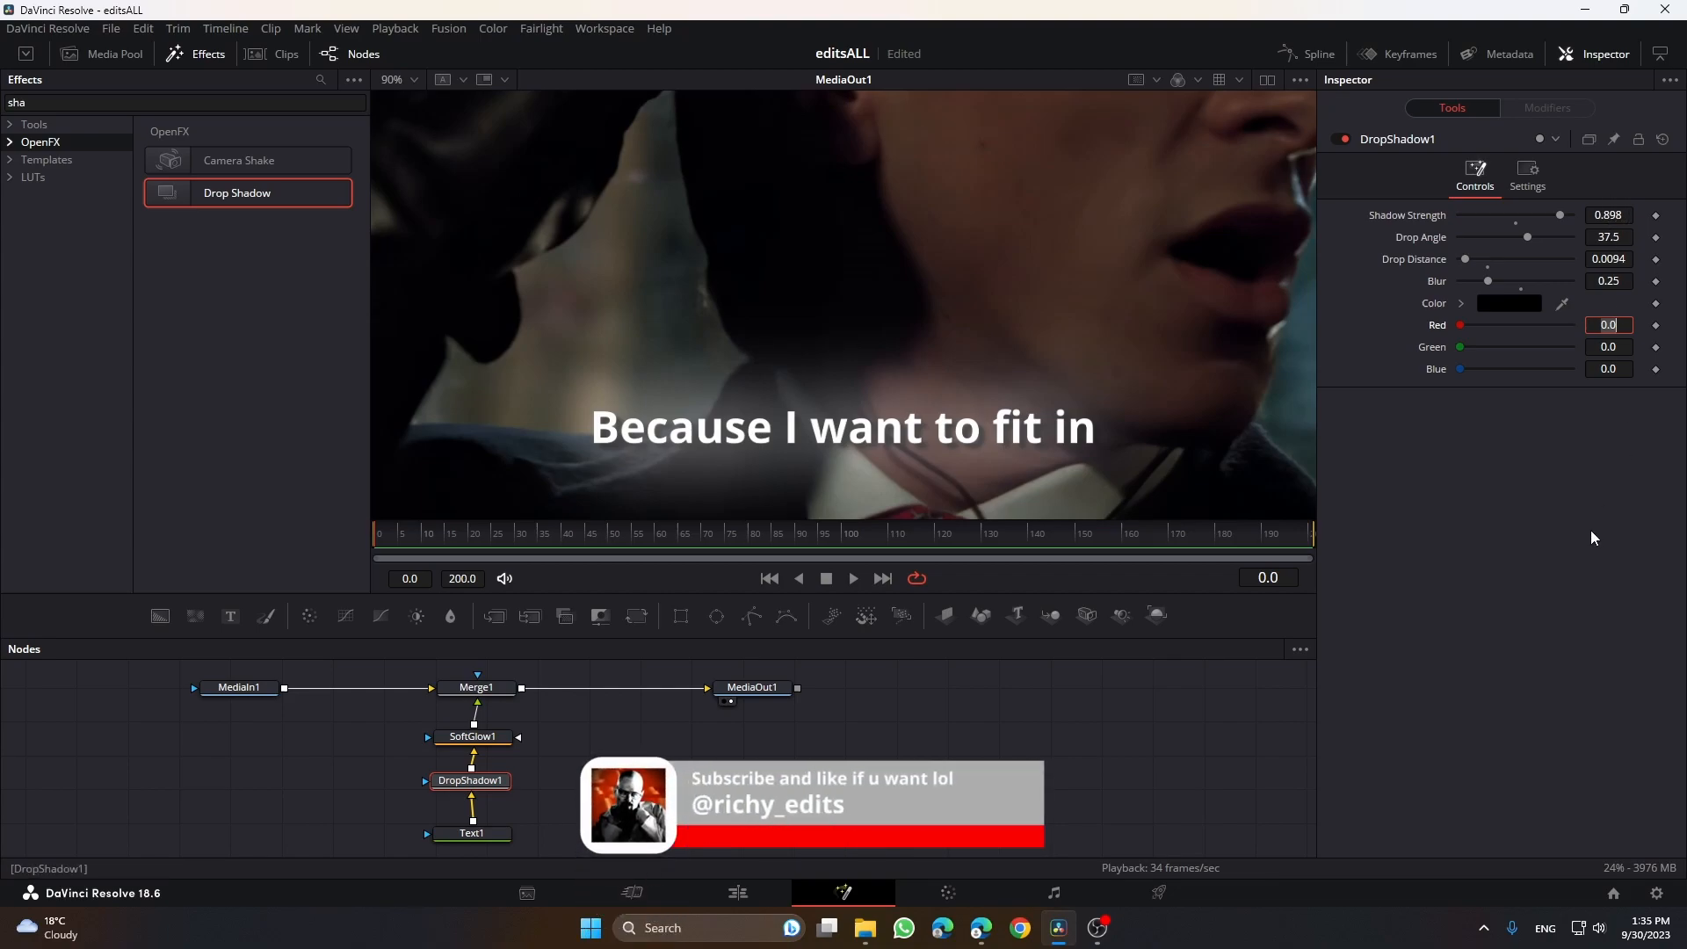
pyautogui.click(1608, 214)
pyautogui.write('0.9')
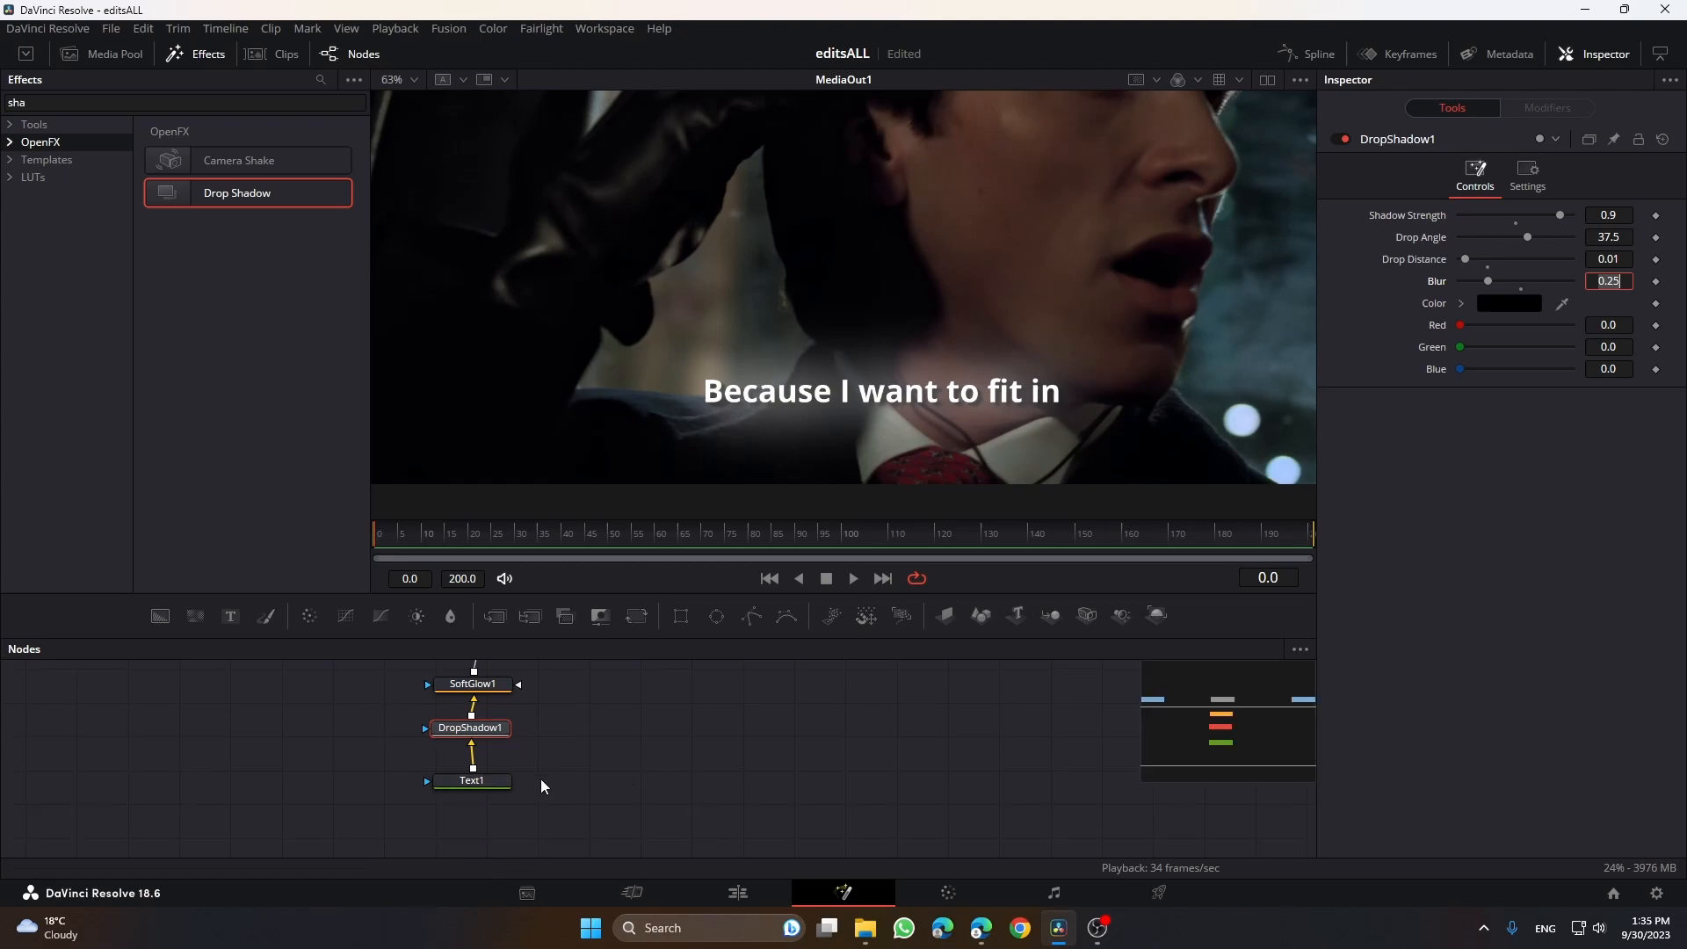
pyautogui.click(471, 780)
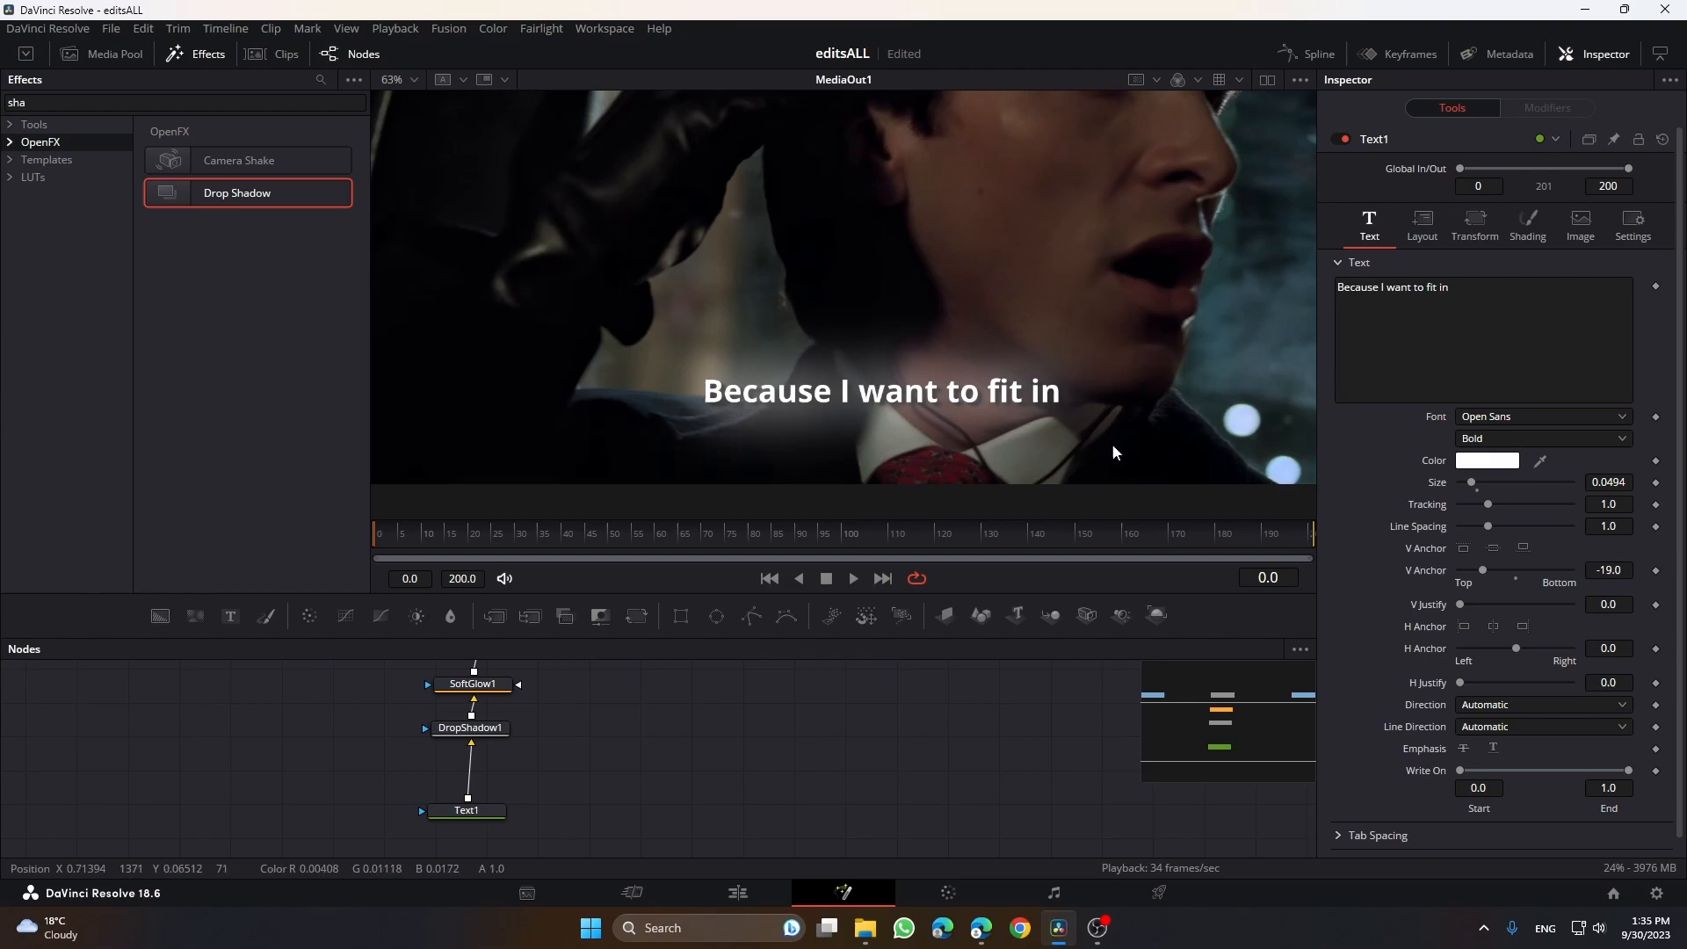
pyautogui.moveTo(992, 486)
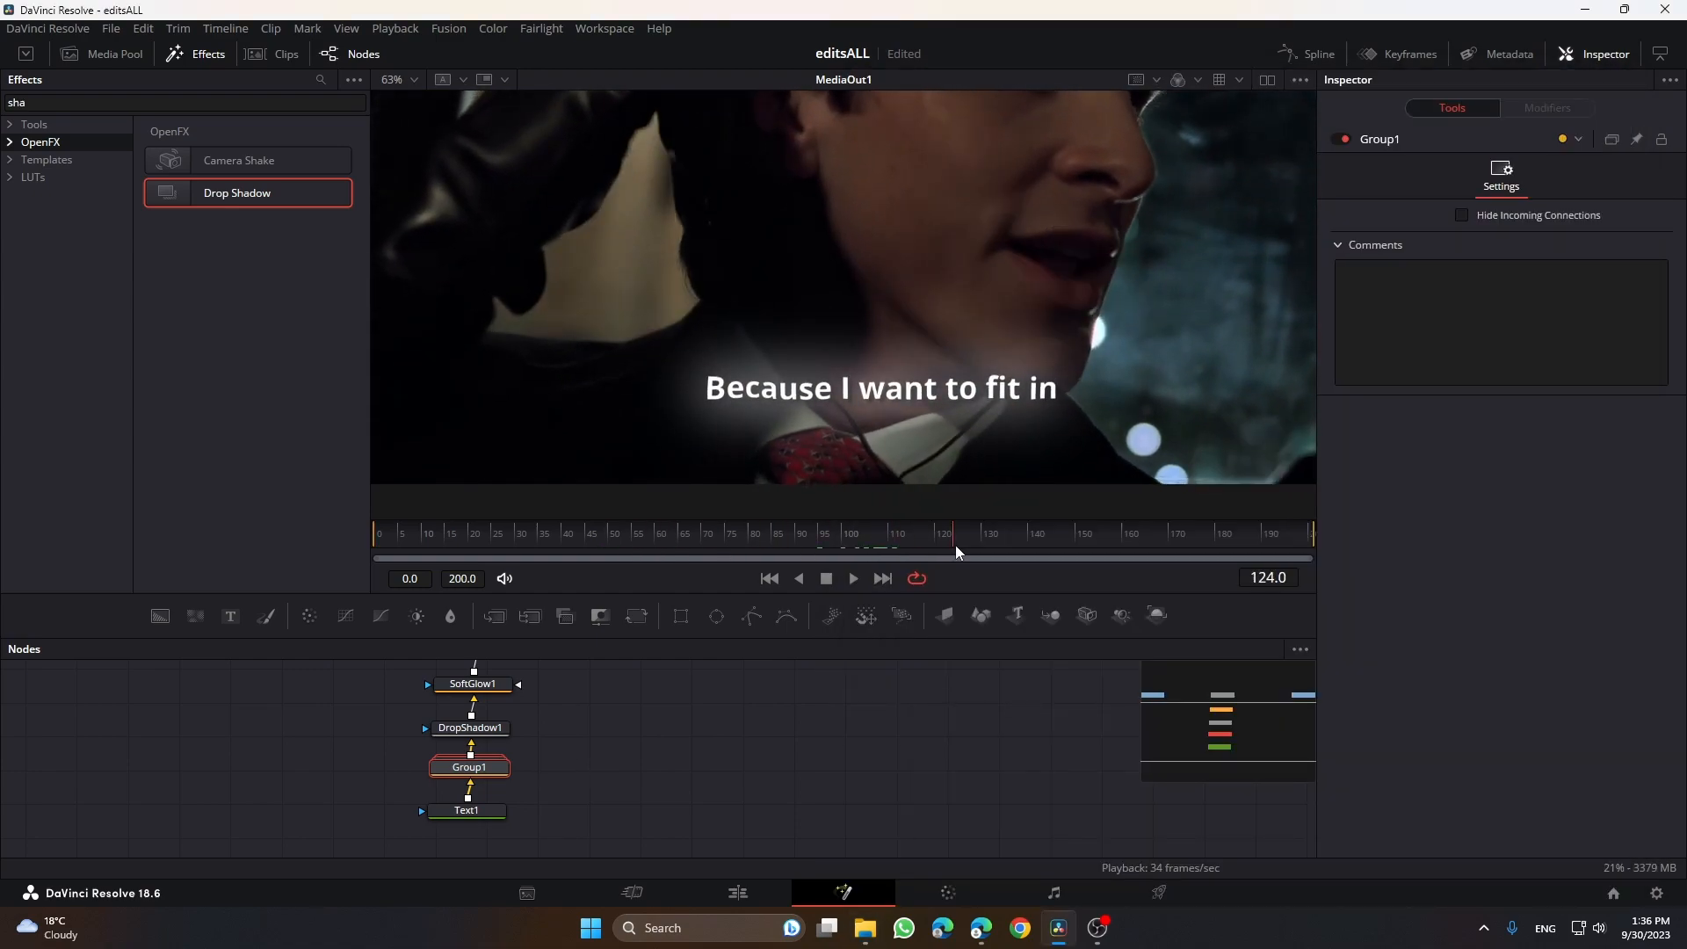
# - Set Text1 V Anchor to -19 and insert a Group node before DropShadow1, previewing an earlier frame
pyautogui.click(488, 534)
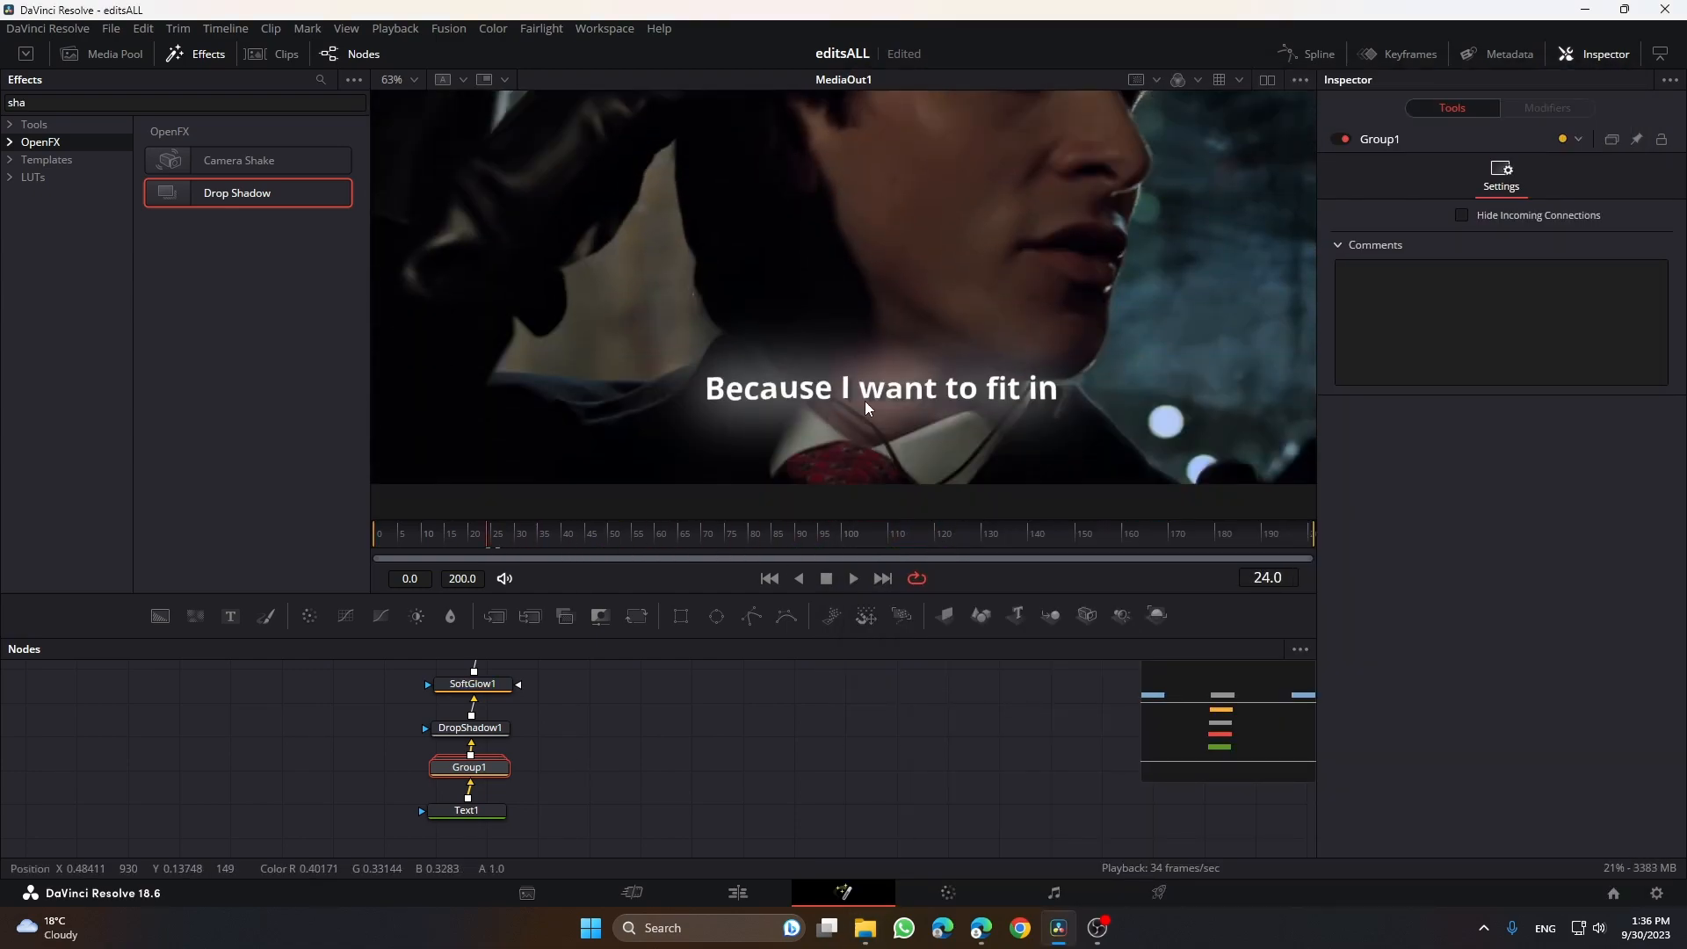
pyautogui.click(854, 580)
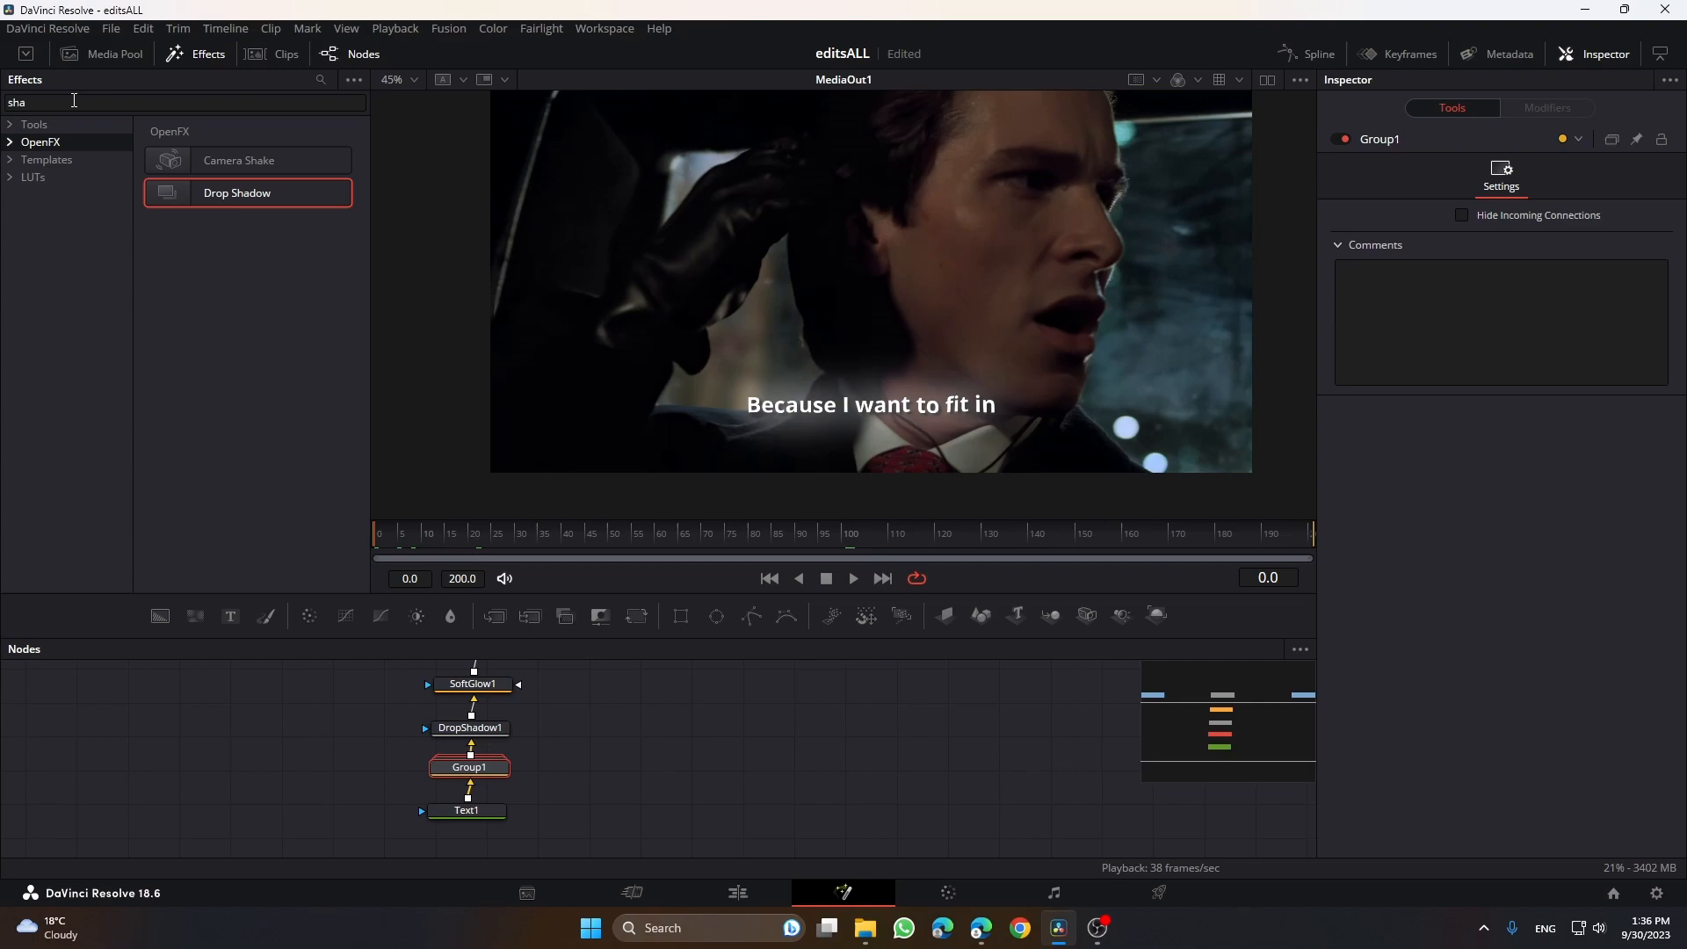
# - Give Rectangle1 a Soft Edge of about 0.037 and drag its center left off the subtitle
pyautogui.click(184, 102)
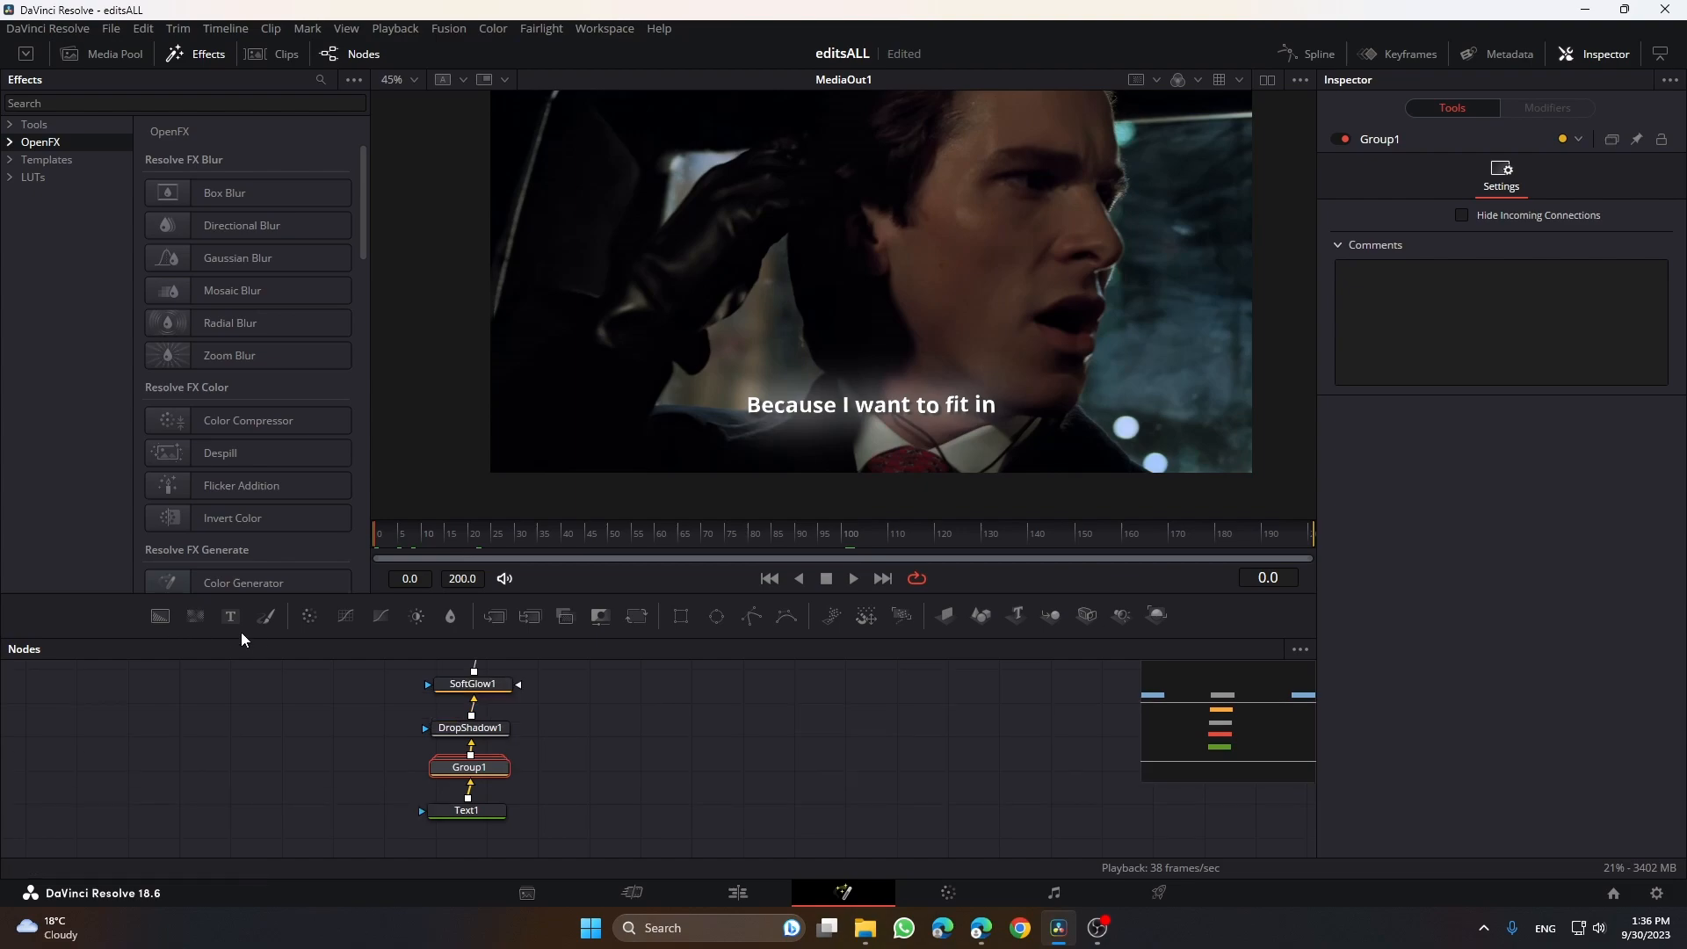
pyautogui.moveTo(717, 617)
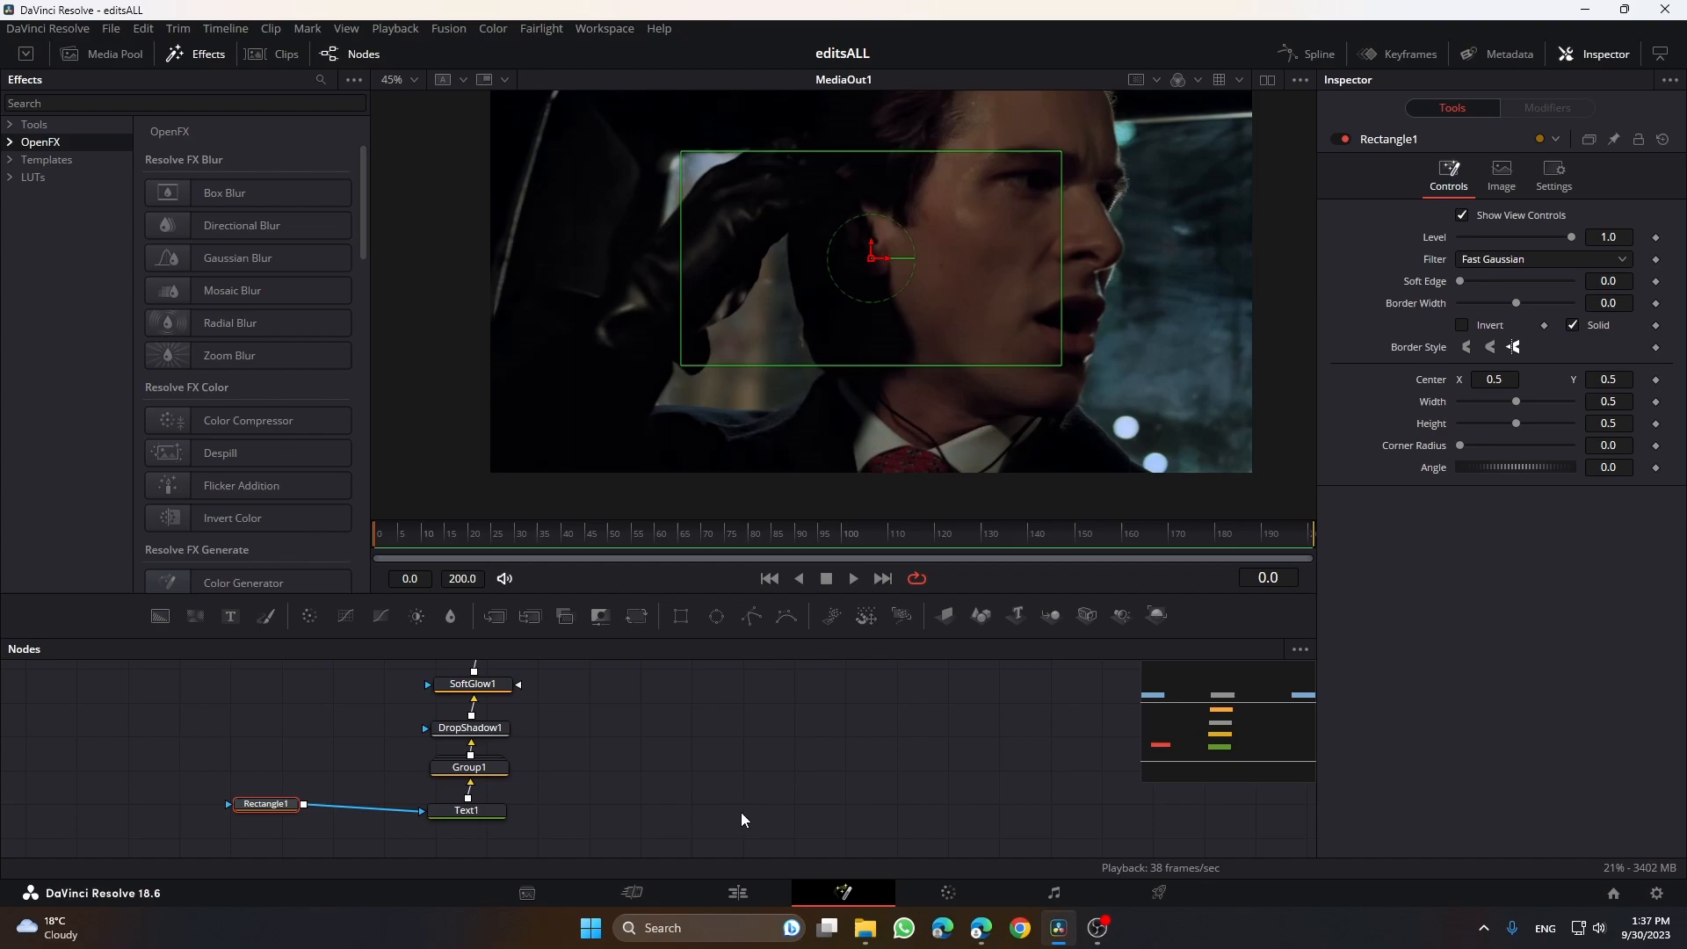
pyautogui.moveTo(872, 255); pyautogui.dragTo(587, 330)
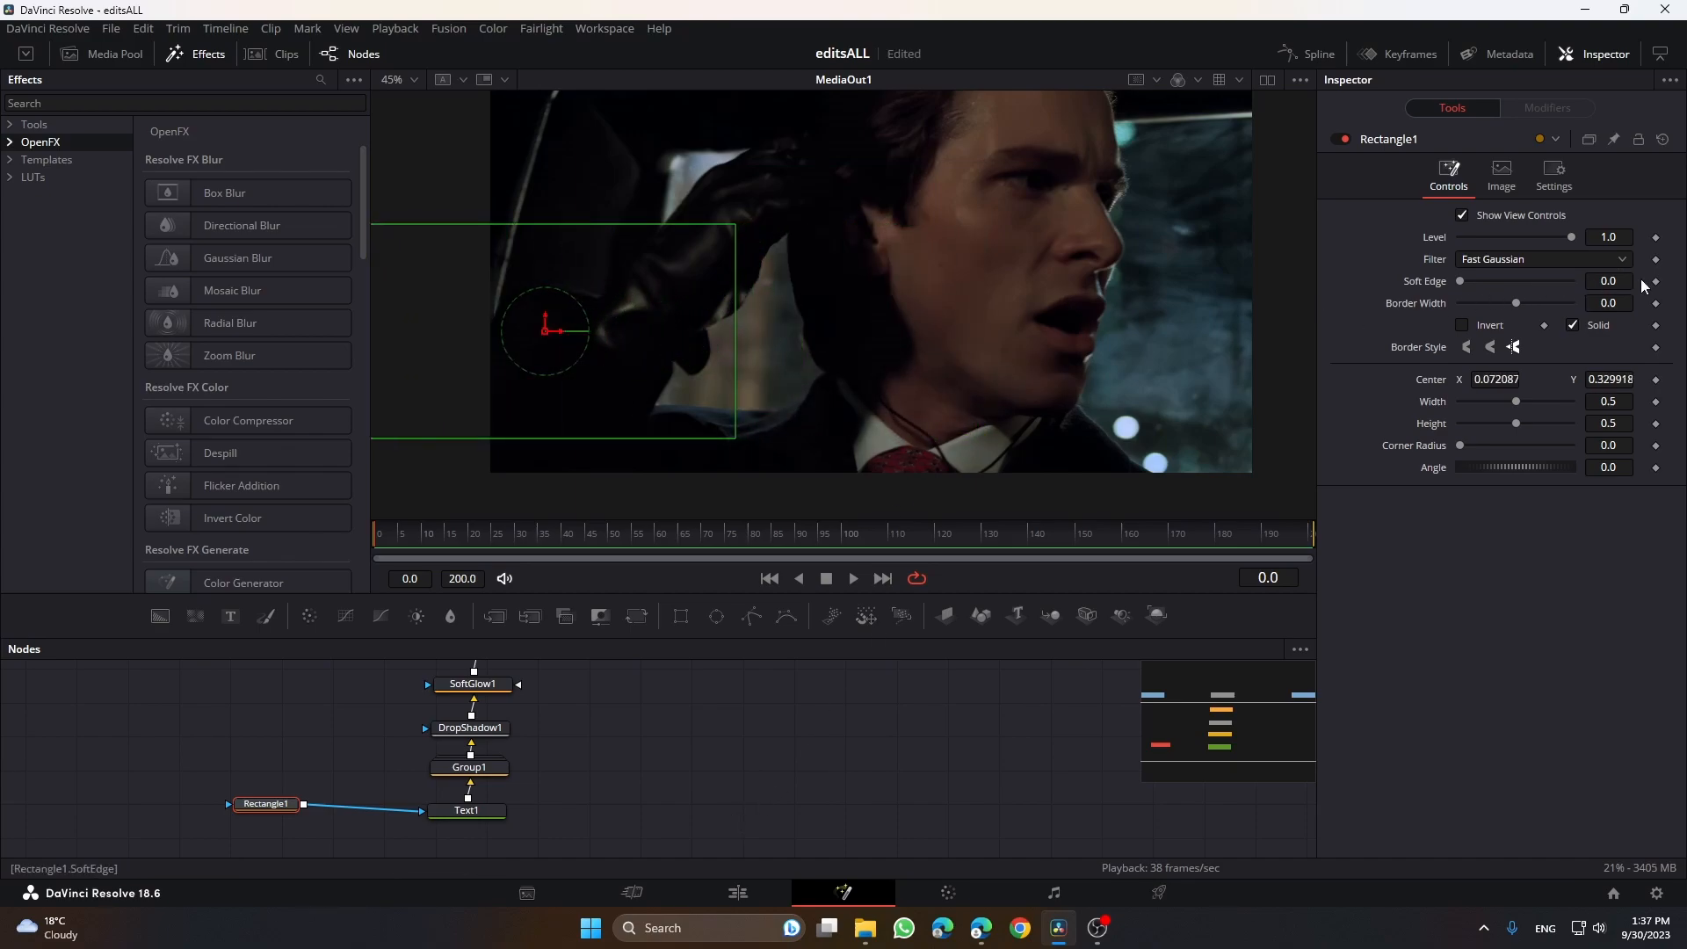
pyautogui.click(1608, 281)
pyautogui.write('37')
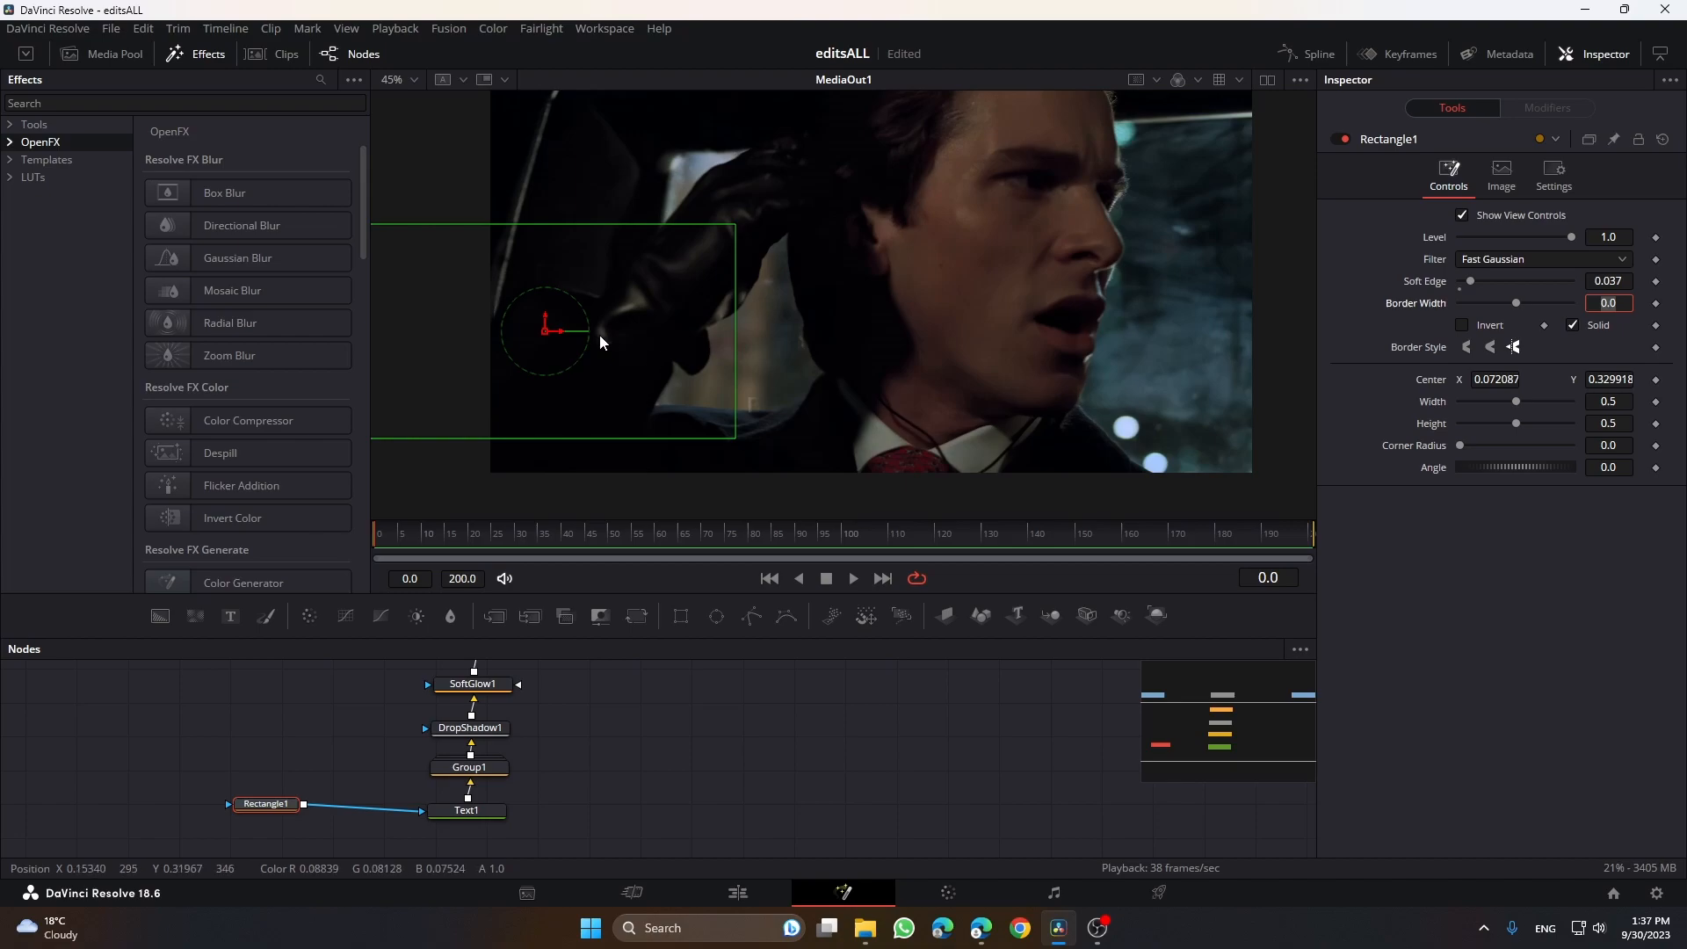
# - Test the reveal and settle the mask's start position so the subtitle is fully hidden
pyautogui.moveTo(547, 329); pyautogui.dragTo(579, 330)
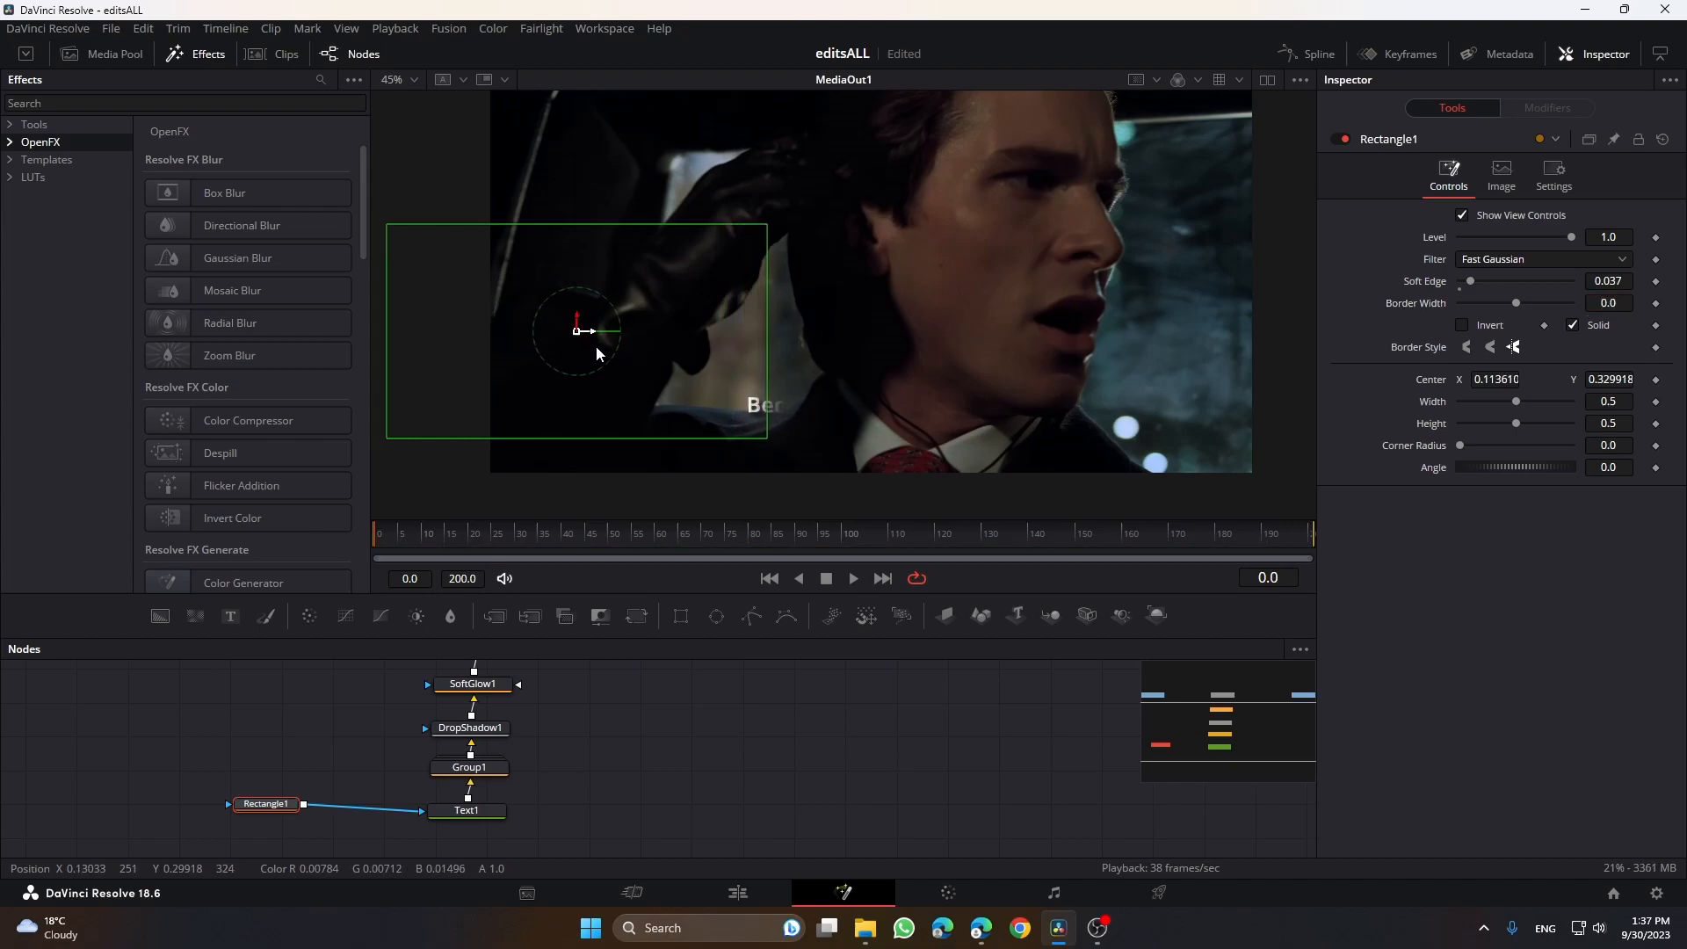
pyautogui.moveTo(578, 330); pyautogui.dragTo(550, 331)
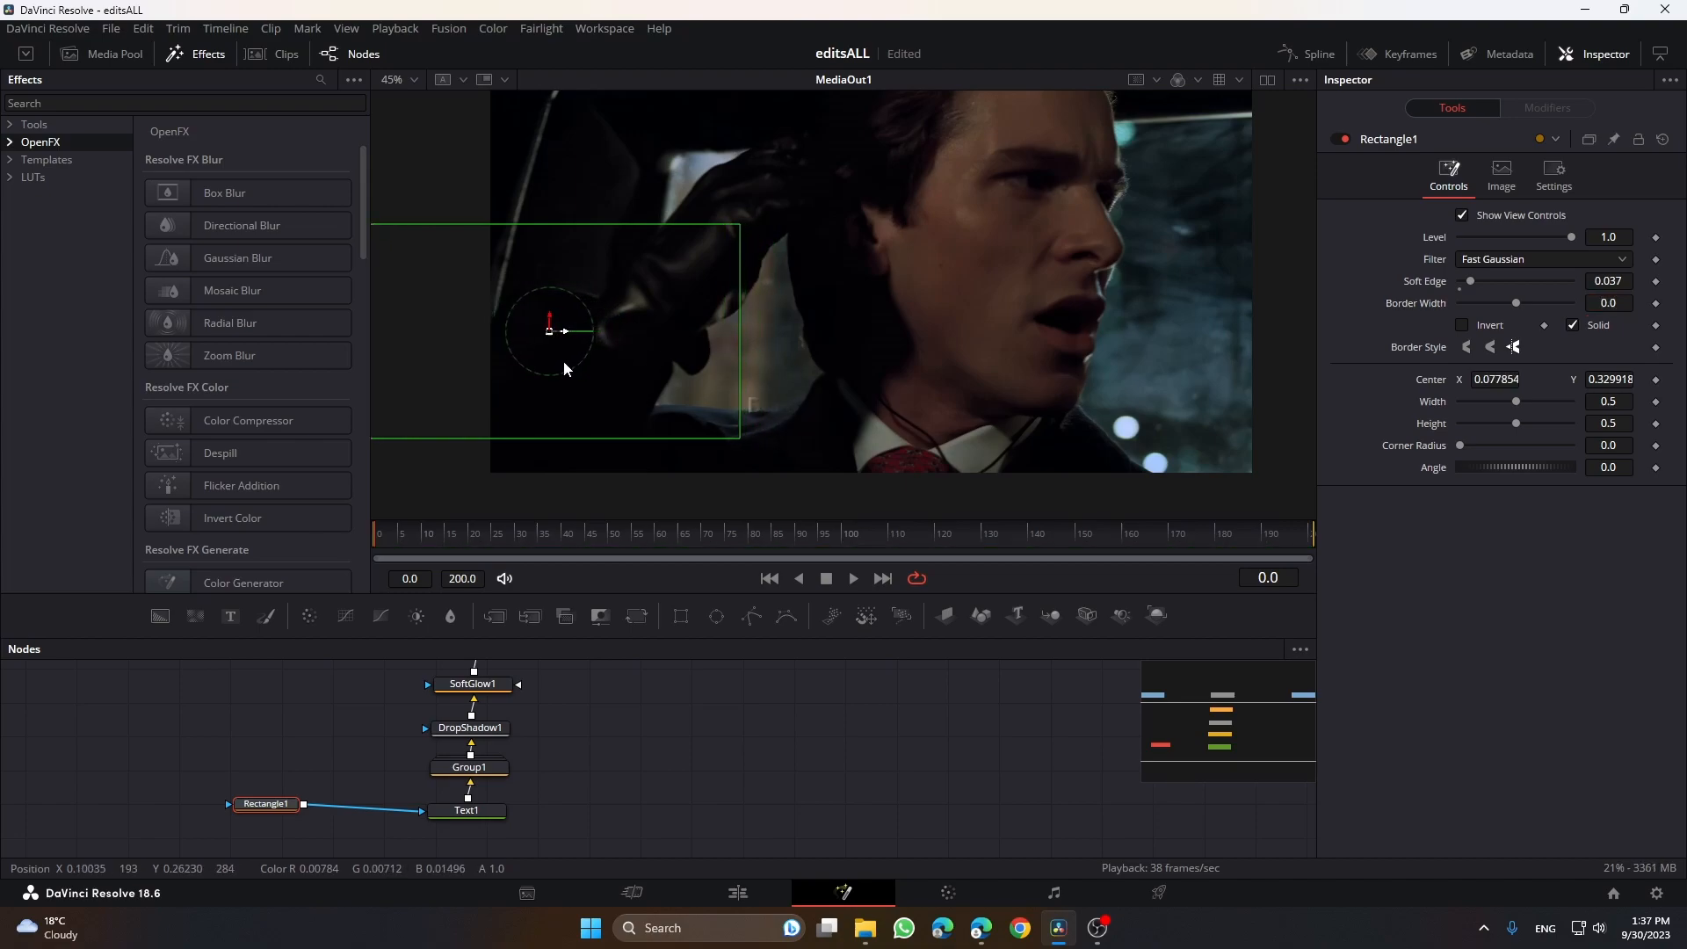
pyautogui.moveTo(552, 331); pyautogui.dragTo(513, 327)
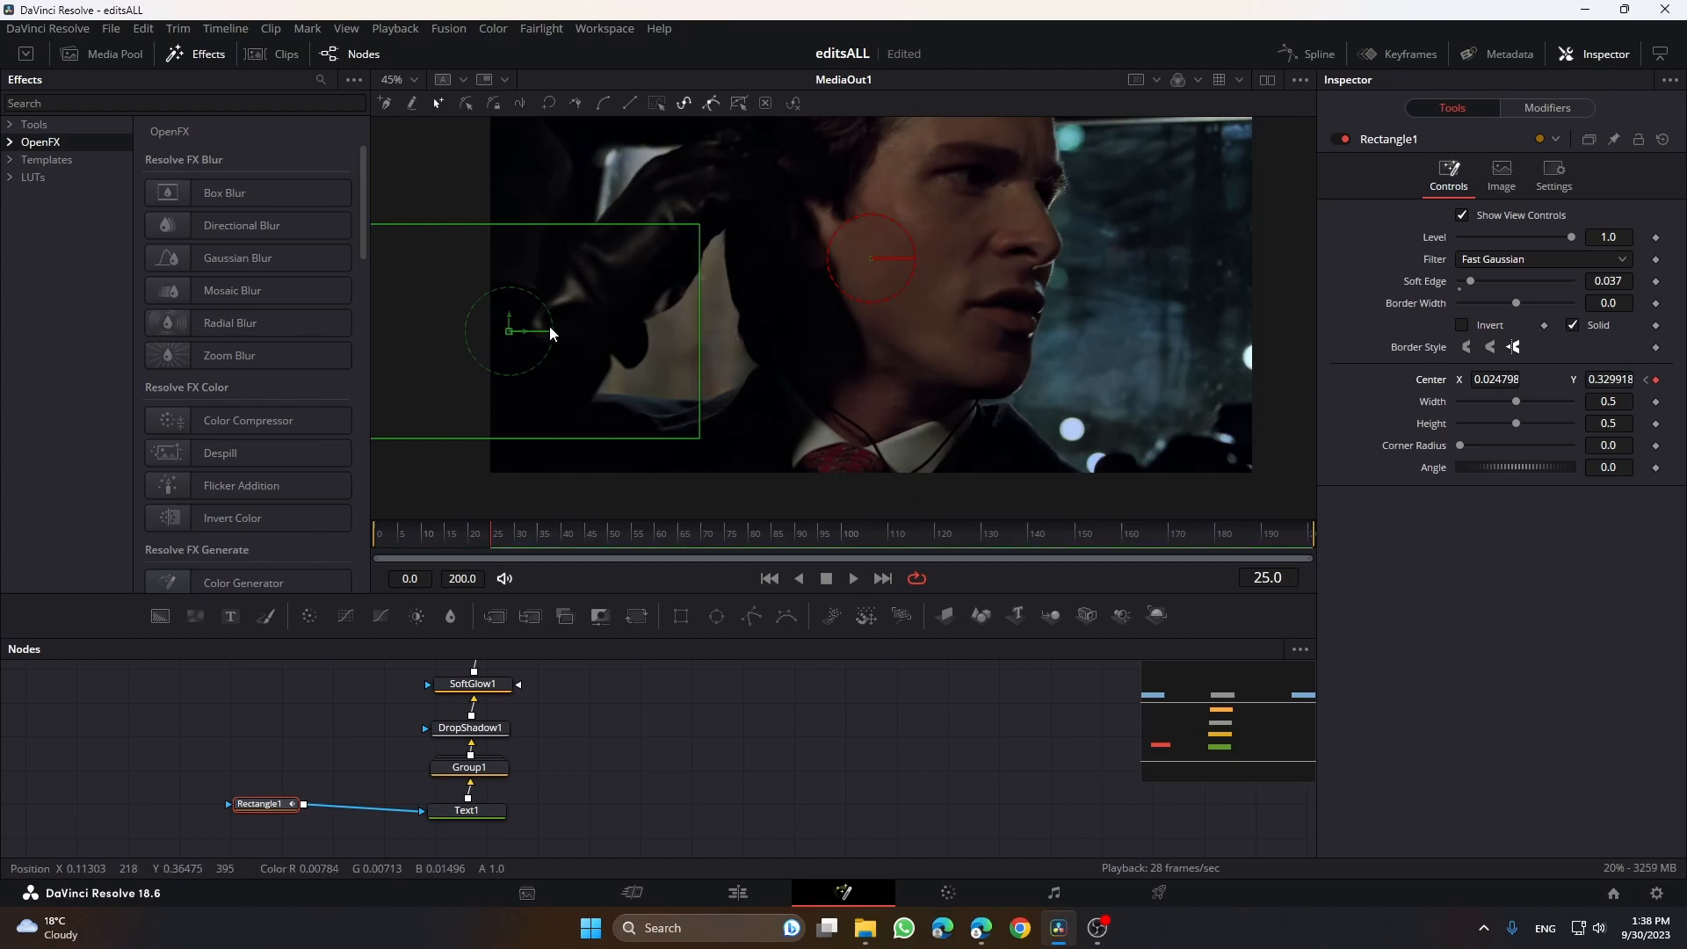
# - Keyframe Rectangle1 Center sliding right at later frames to reveal 'Because' and the next words
pyautogui.moveTo(538, 330); pyautogui.dragTo(643, 330)
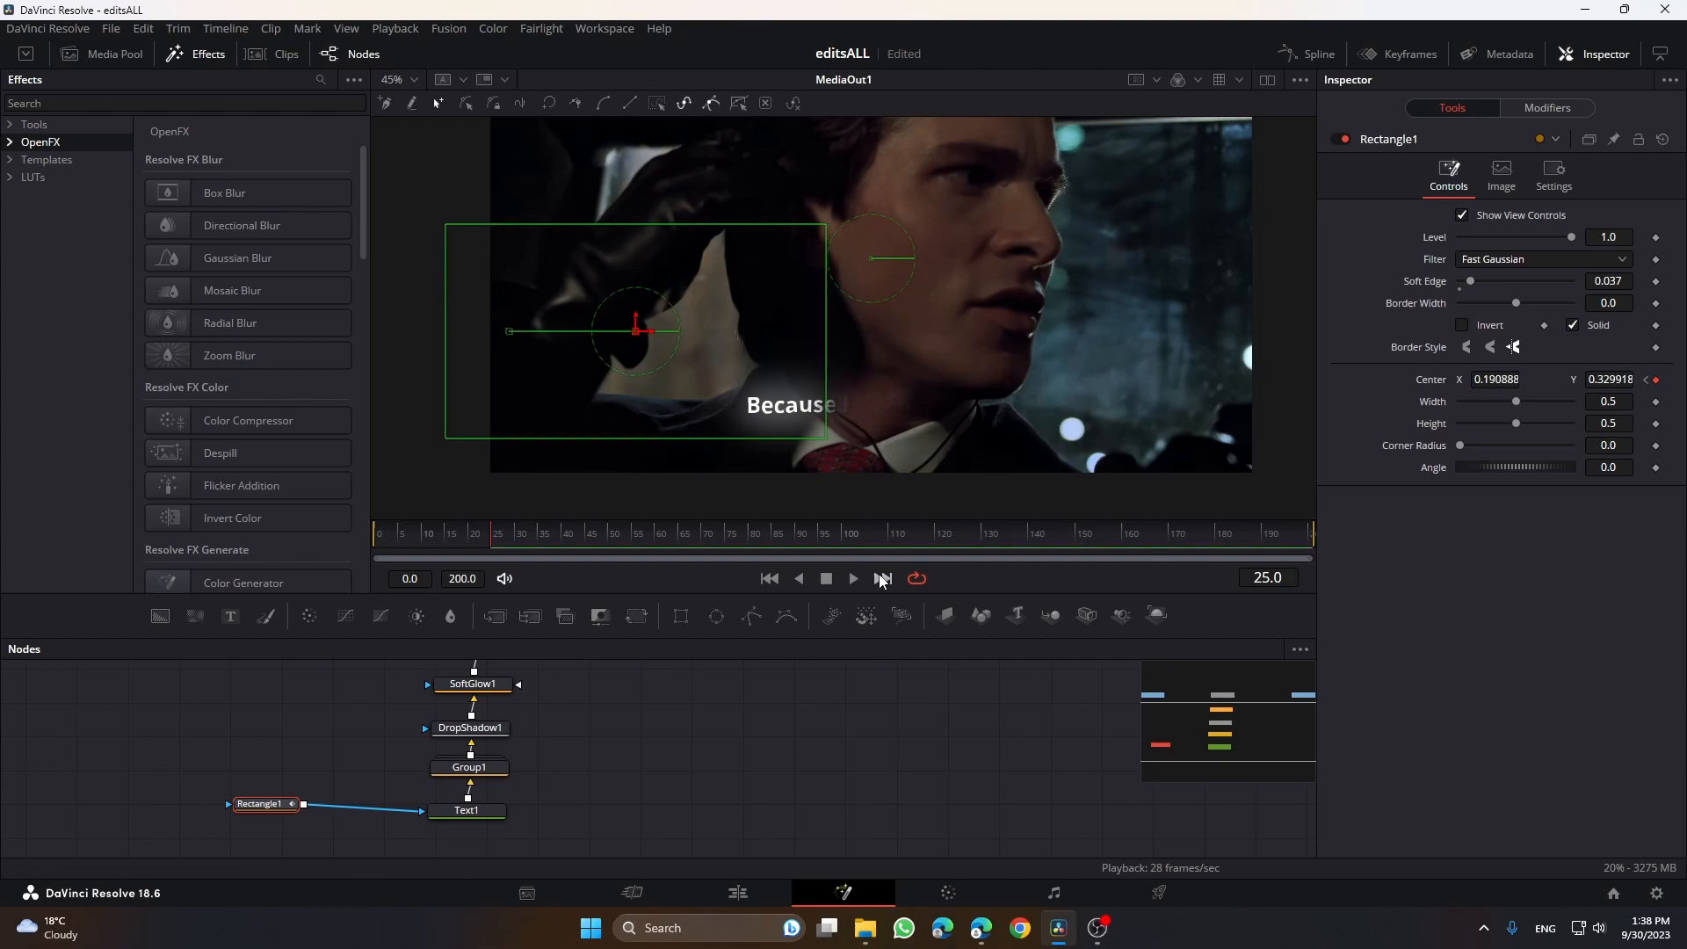
pyautogui.moveTo(854, 578)
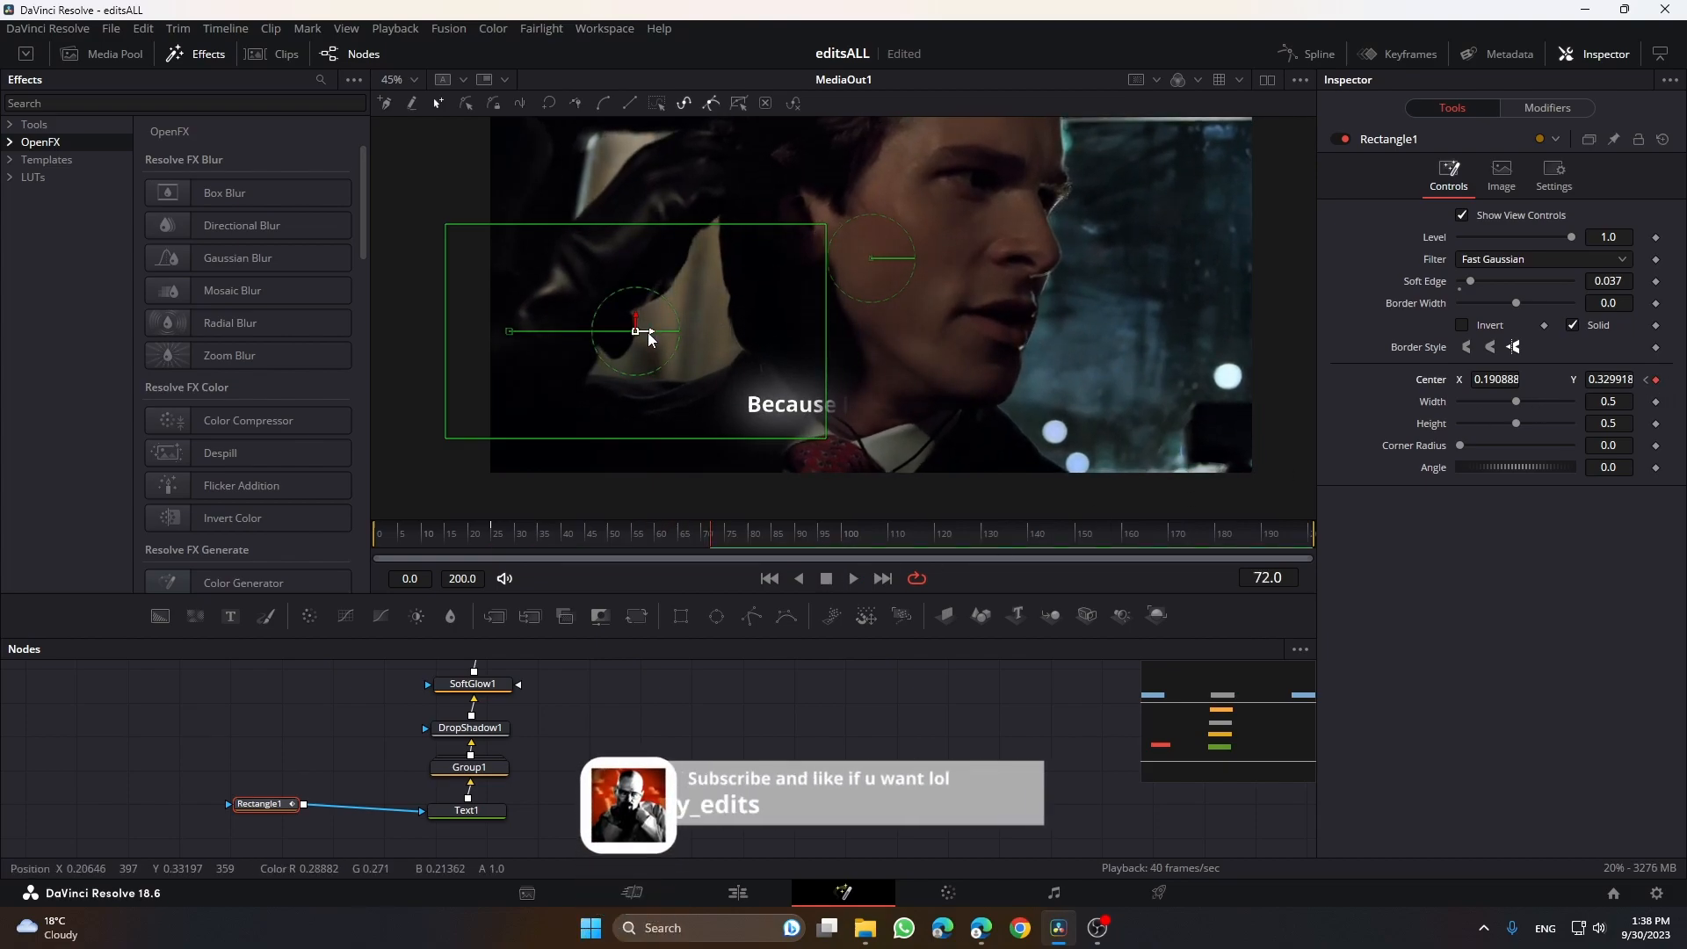
pyautogui.moveTo(635, 330); pyautogui.dragTo(716, 330)
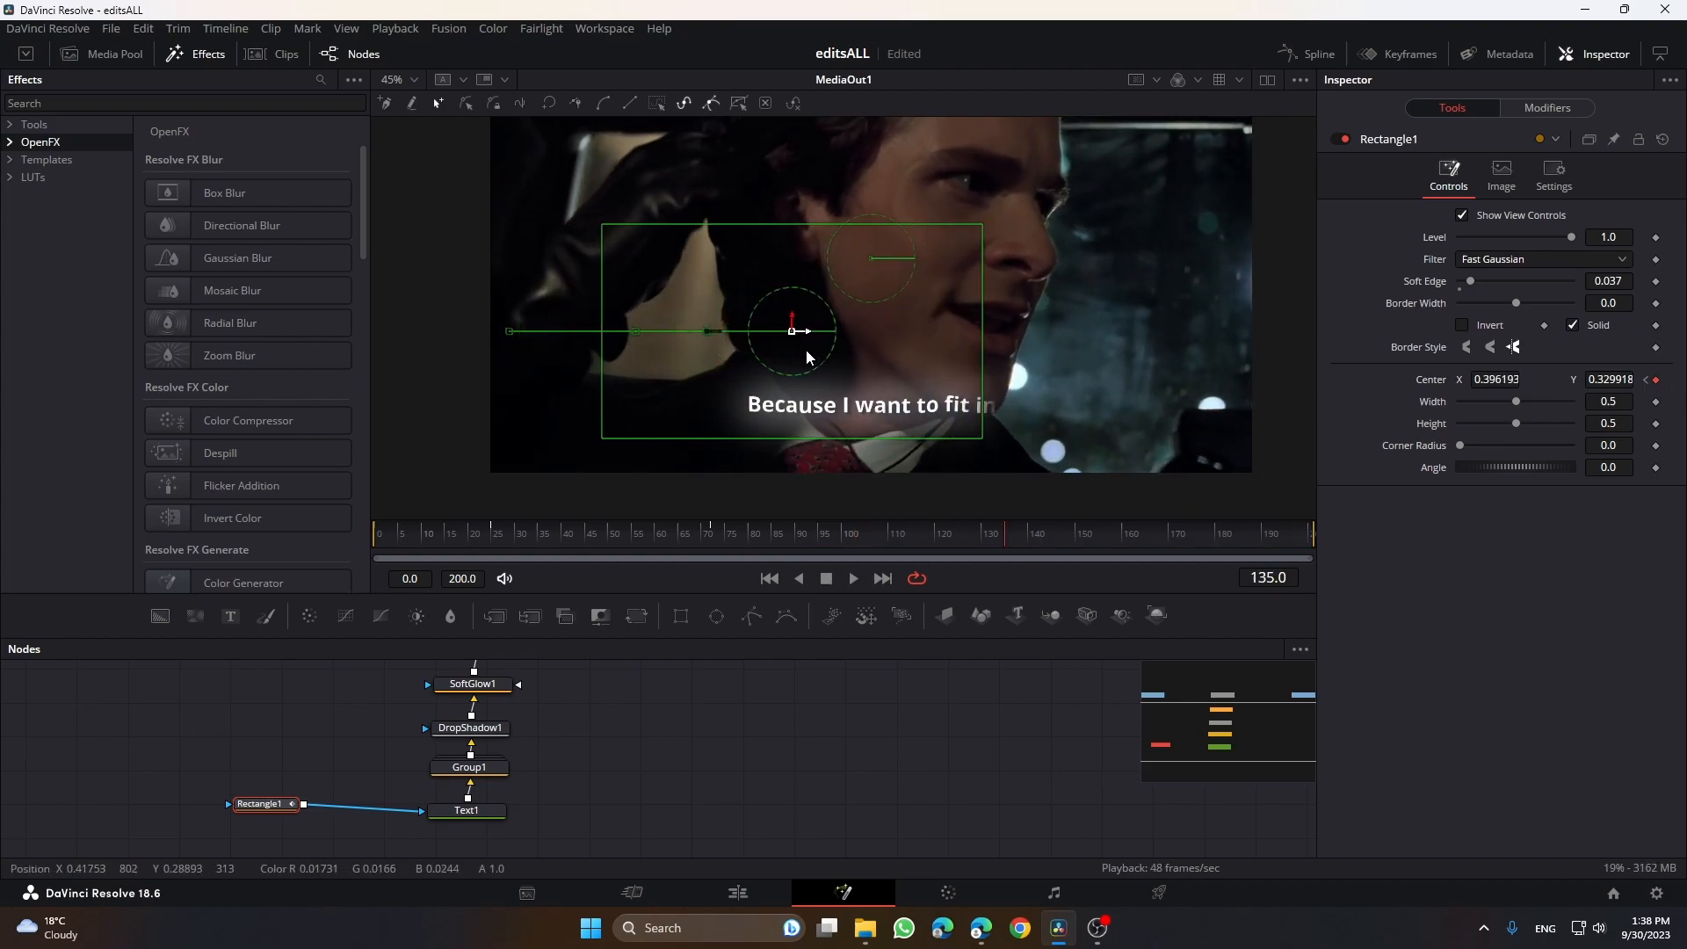
pyautogui.moveTo(794, 330); pyautogui.dragTo(768, 330)
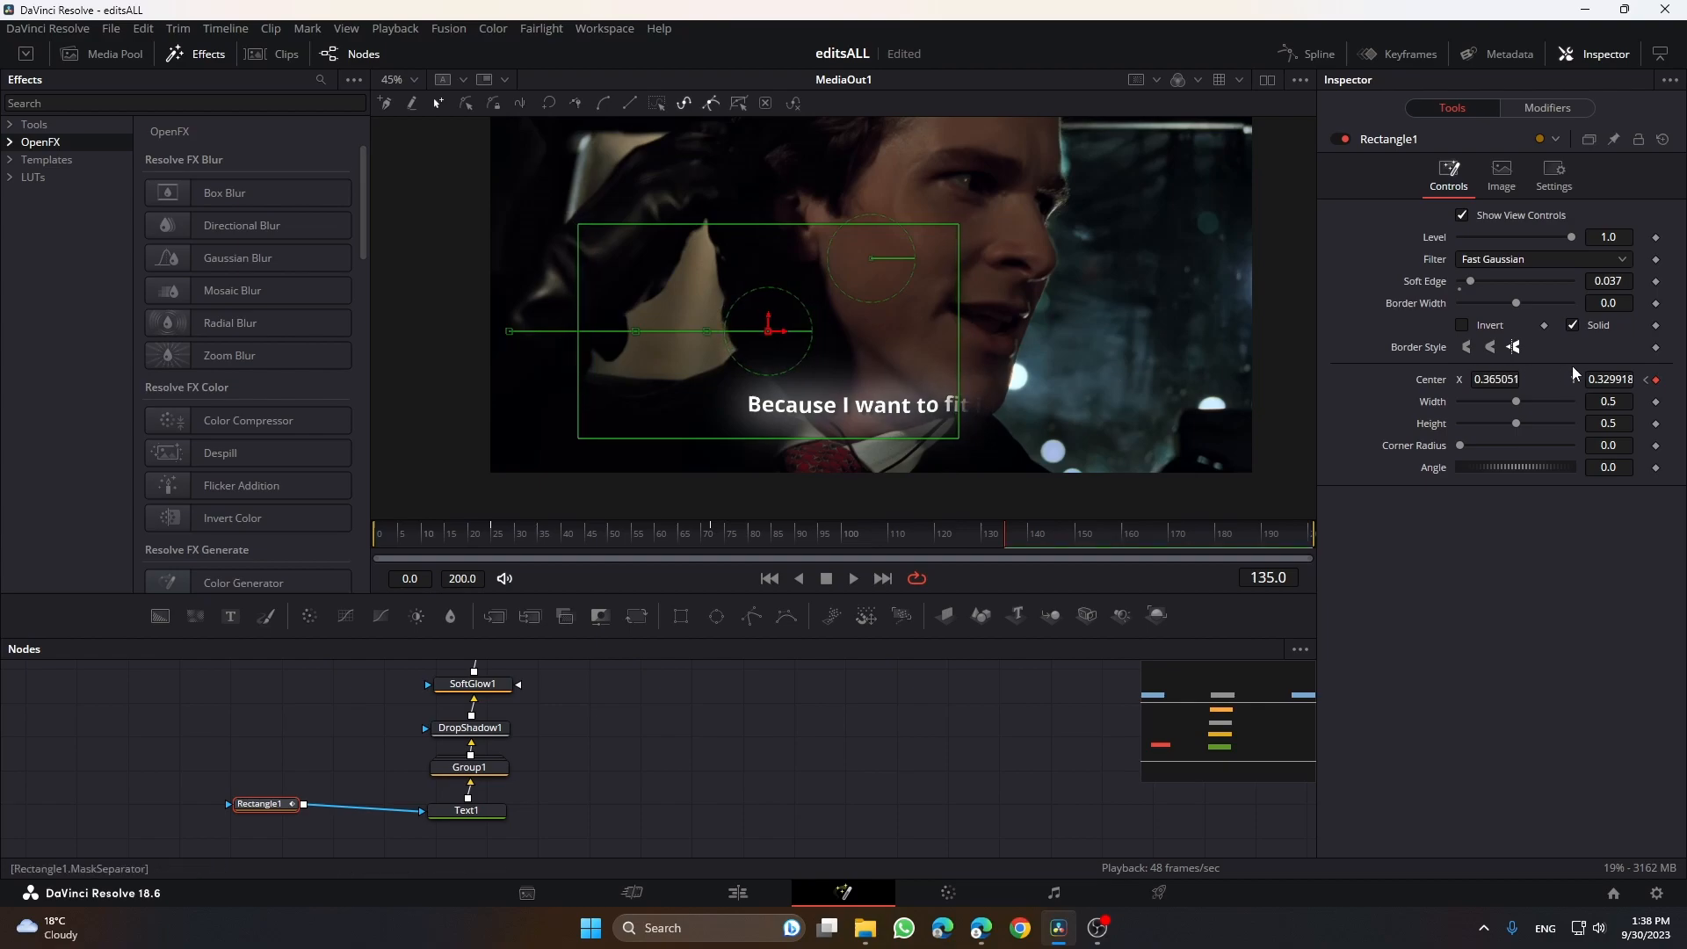
# - Slide the mask fully right at the final keyframe so the last word 'in' is revealed
pyautogui.click(854, 579)
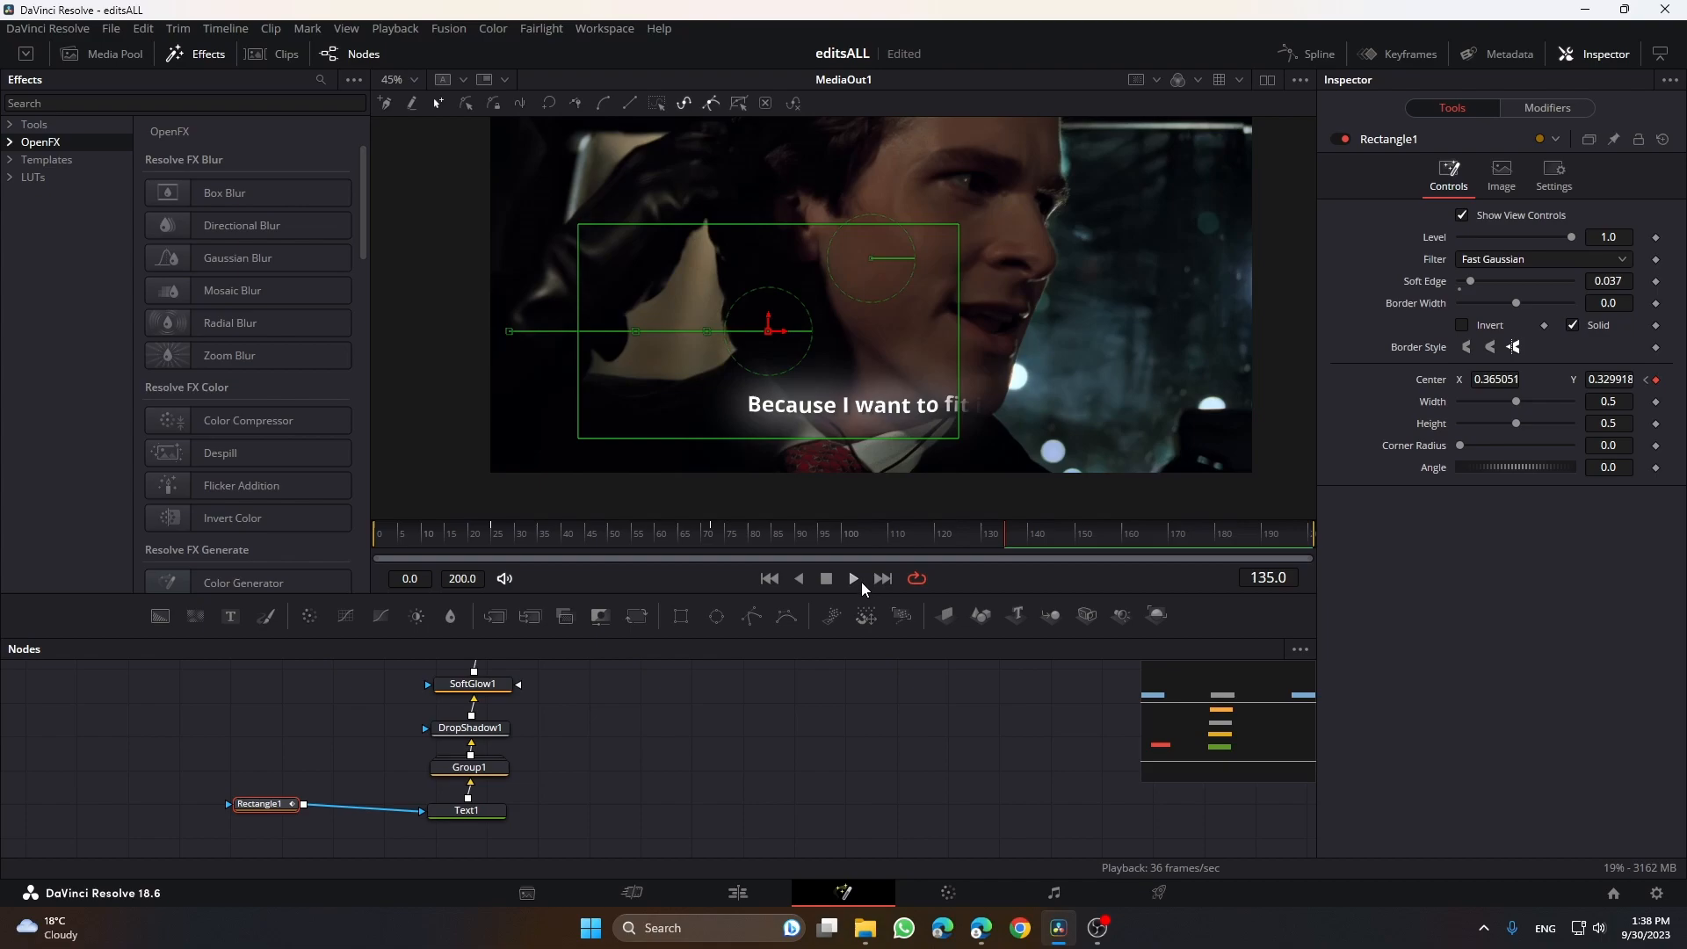
pyautogui.moveTo(858, 583)
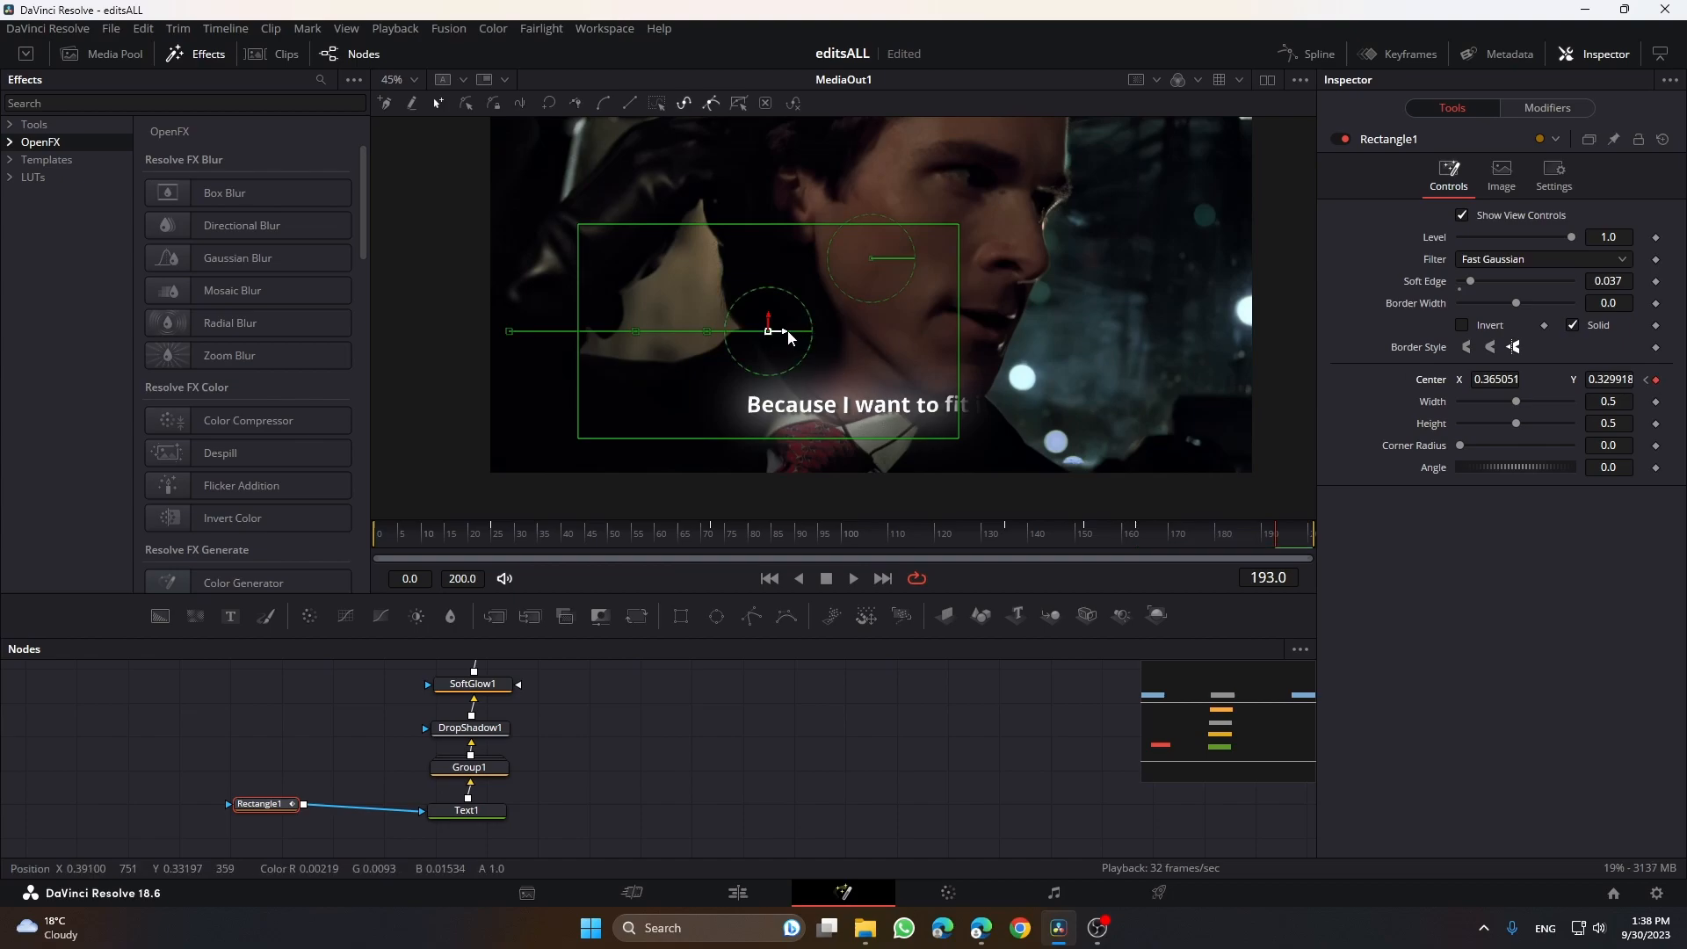
pyautogui.moveTo(768, 331); pyautogui.dragTo(840, 331)
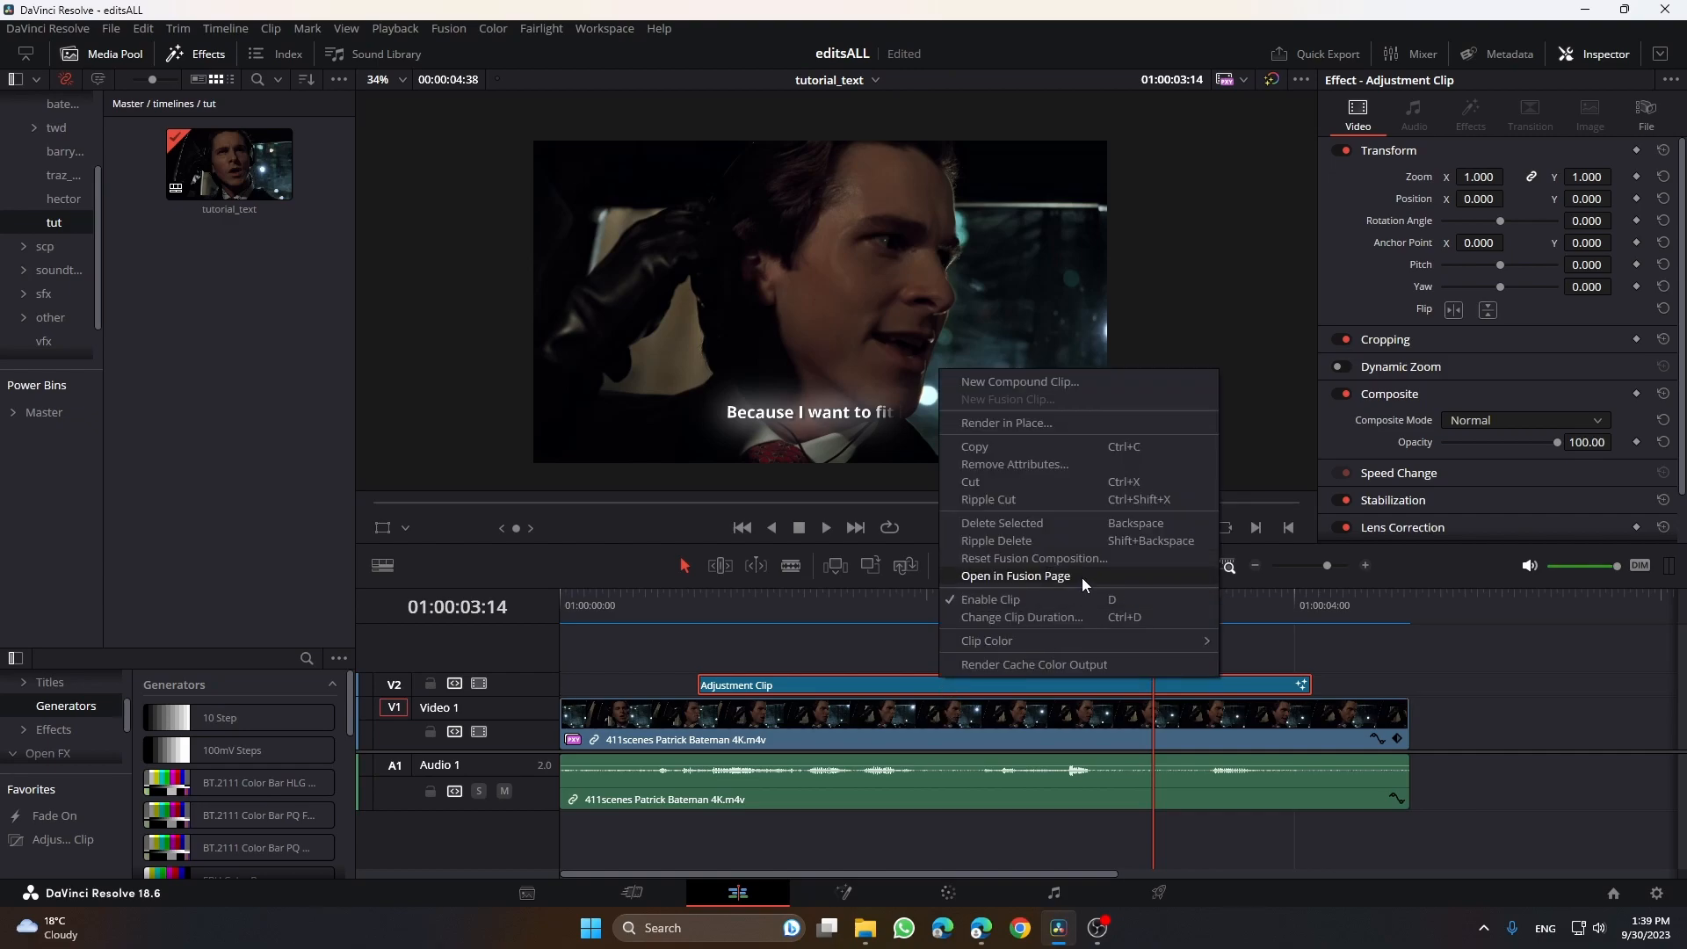
# - Open the Adjustment Clip in the Fusion page and select the Text1 node
pyautogui.click(1016, 575)
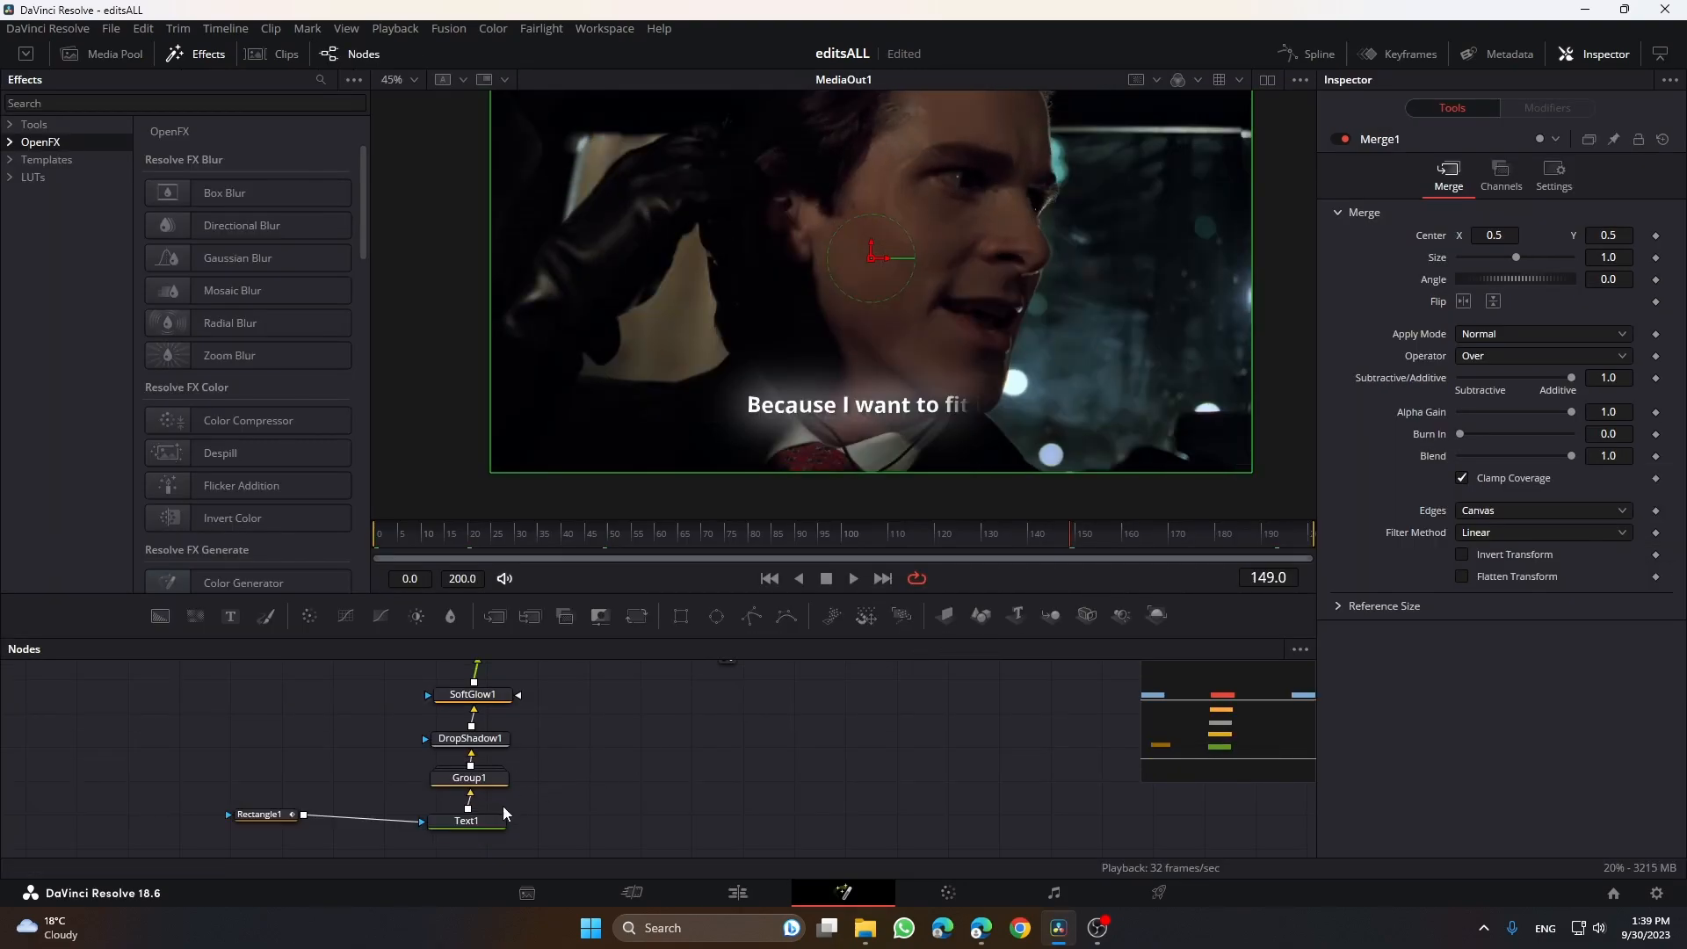
pyautogui.click(467, 820)
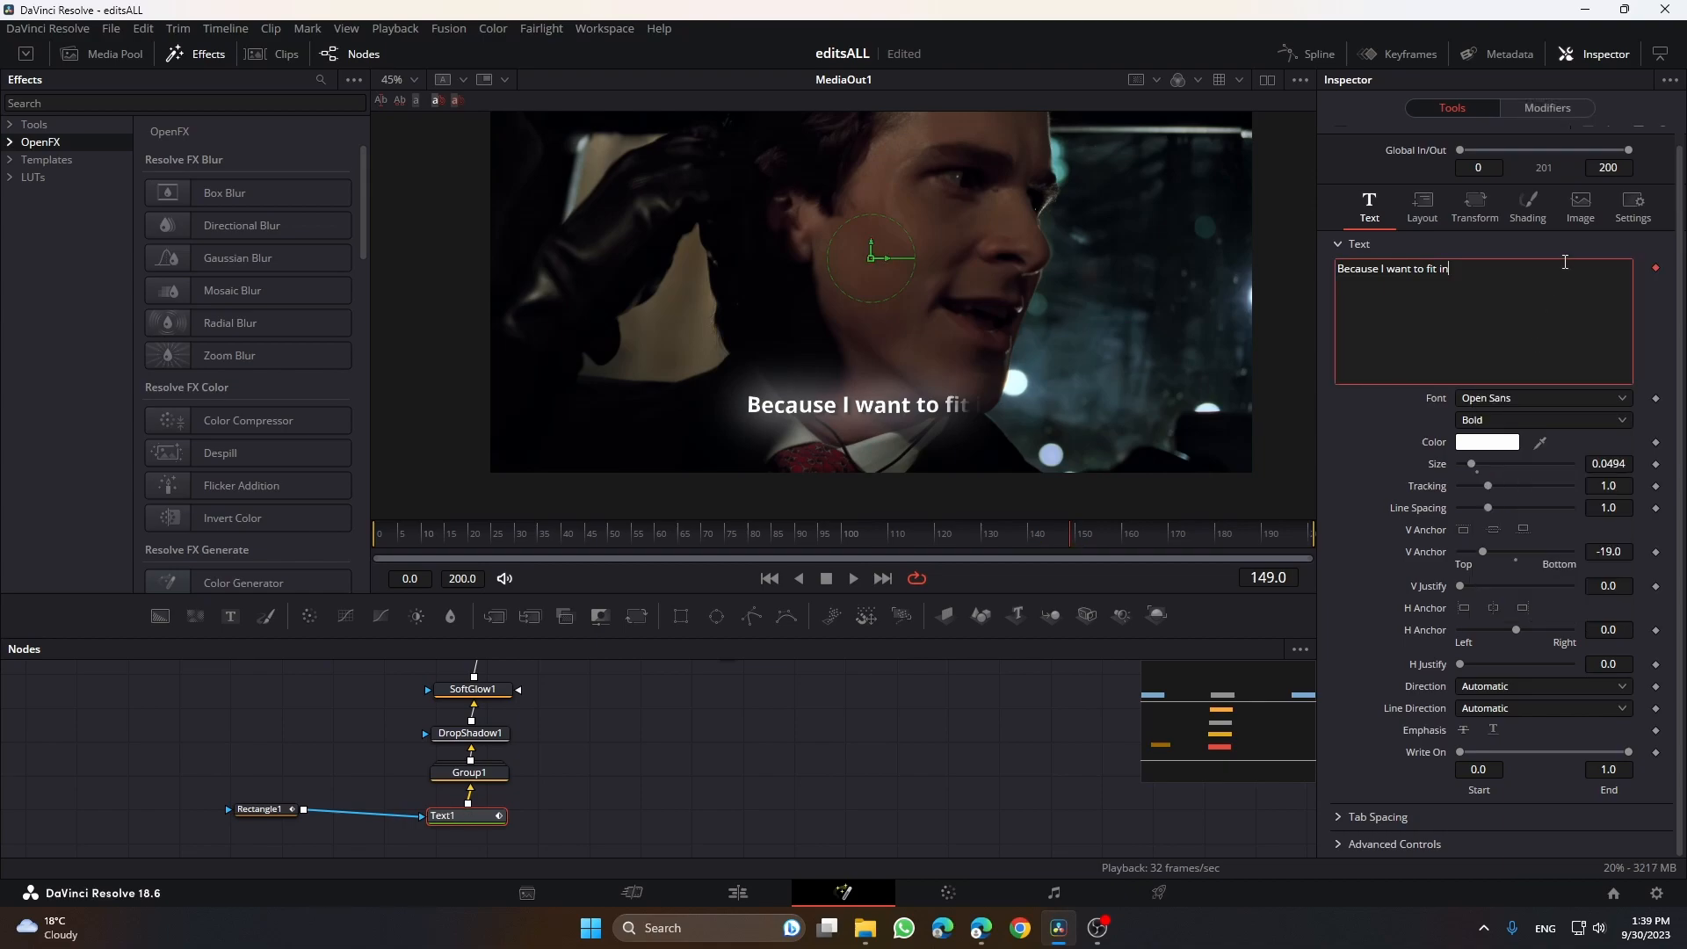
# - With Character Level Styling, colour 'want' yellow and give 'fit' an Outline appearance
pyautogui.click(1546, 107)
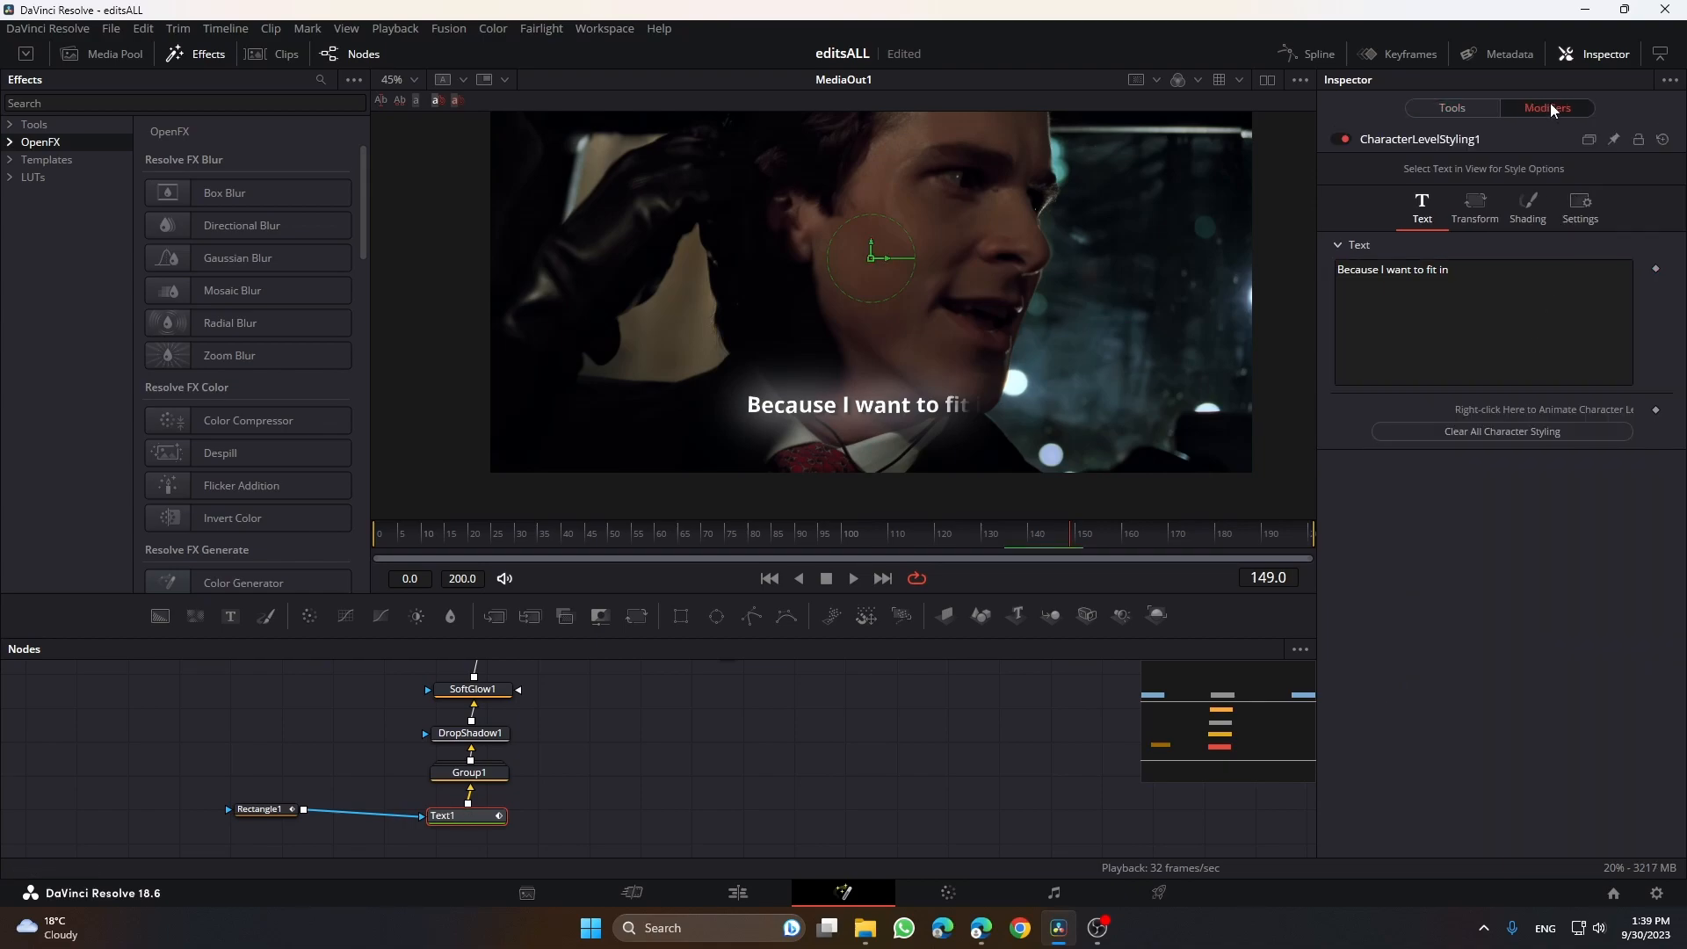
pyautogui.click(1498, 310)
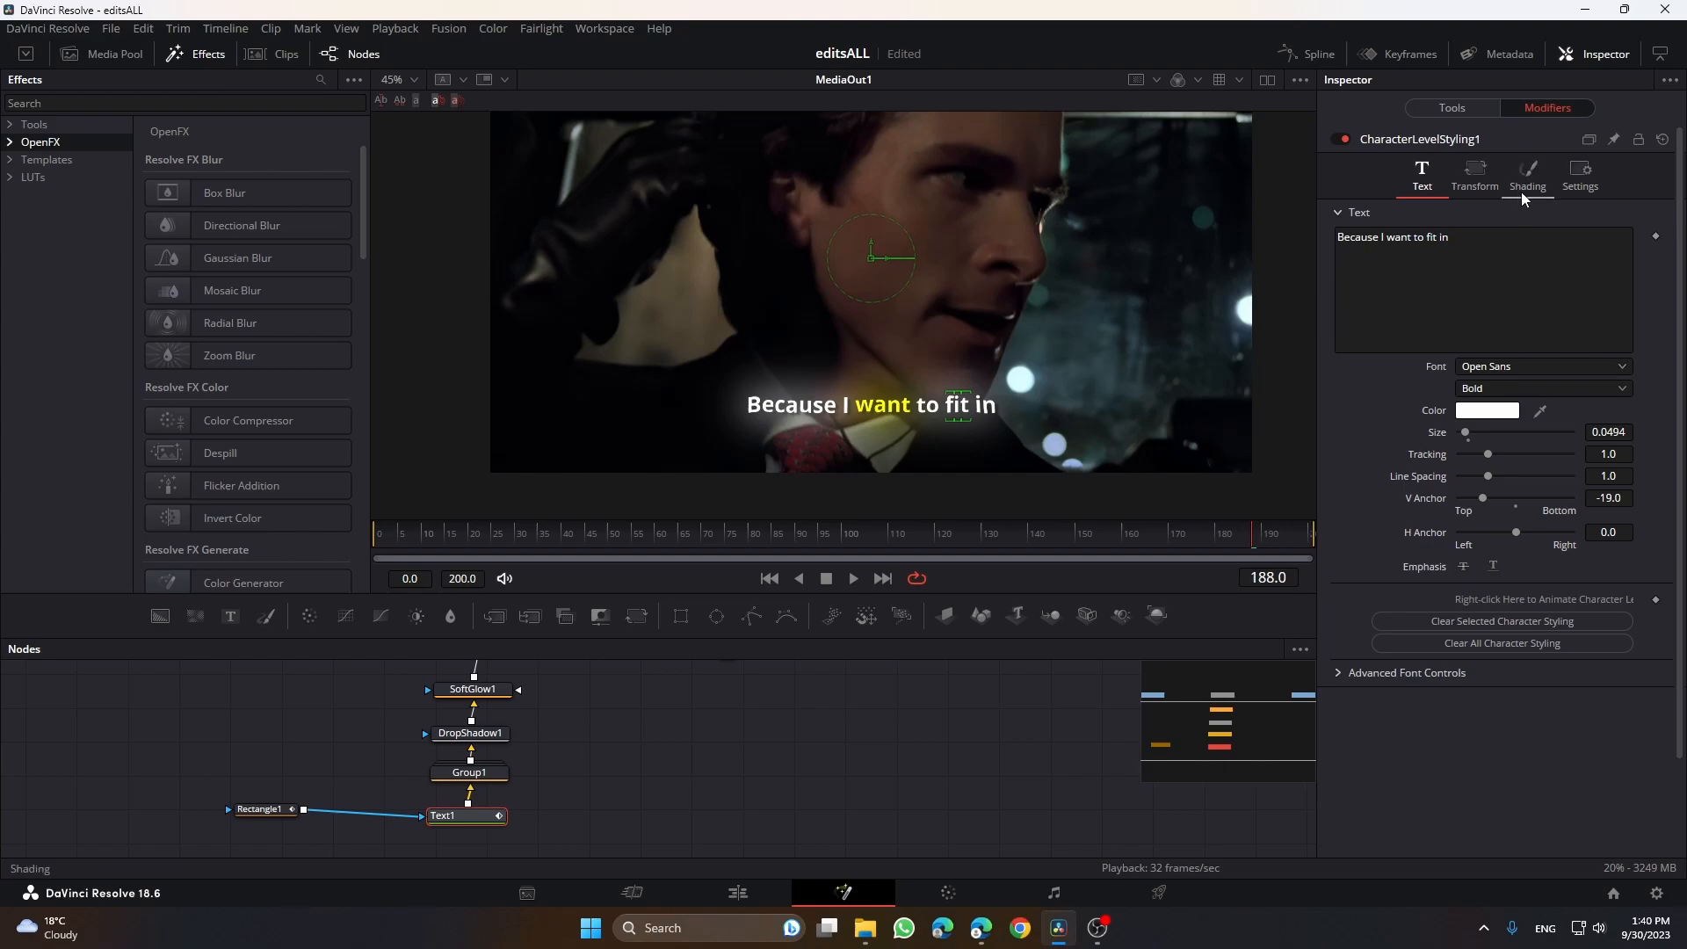
pyautogui.click(1527, 171)
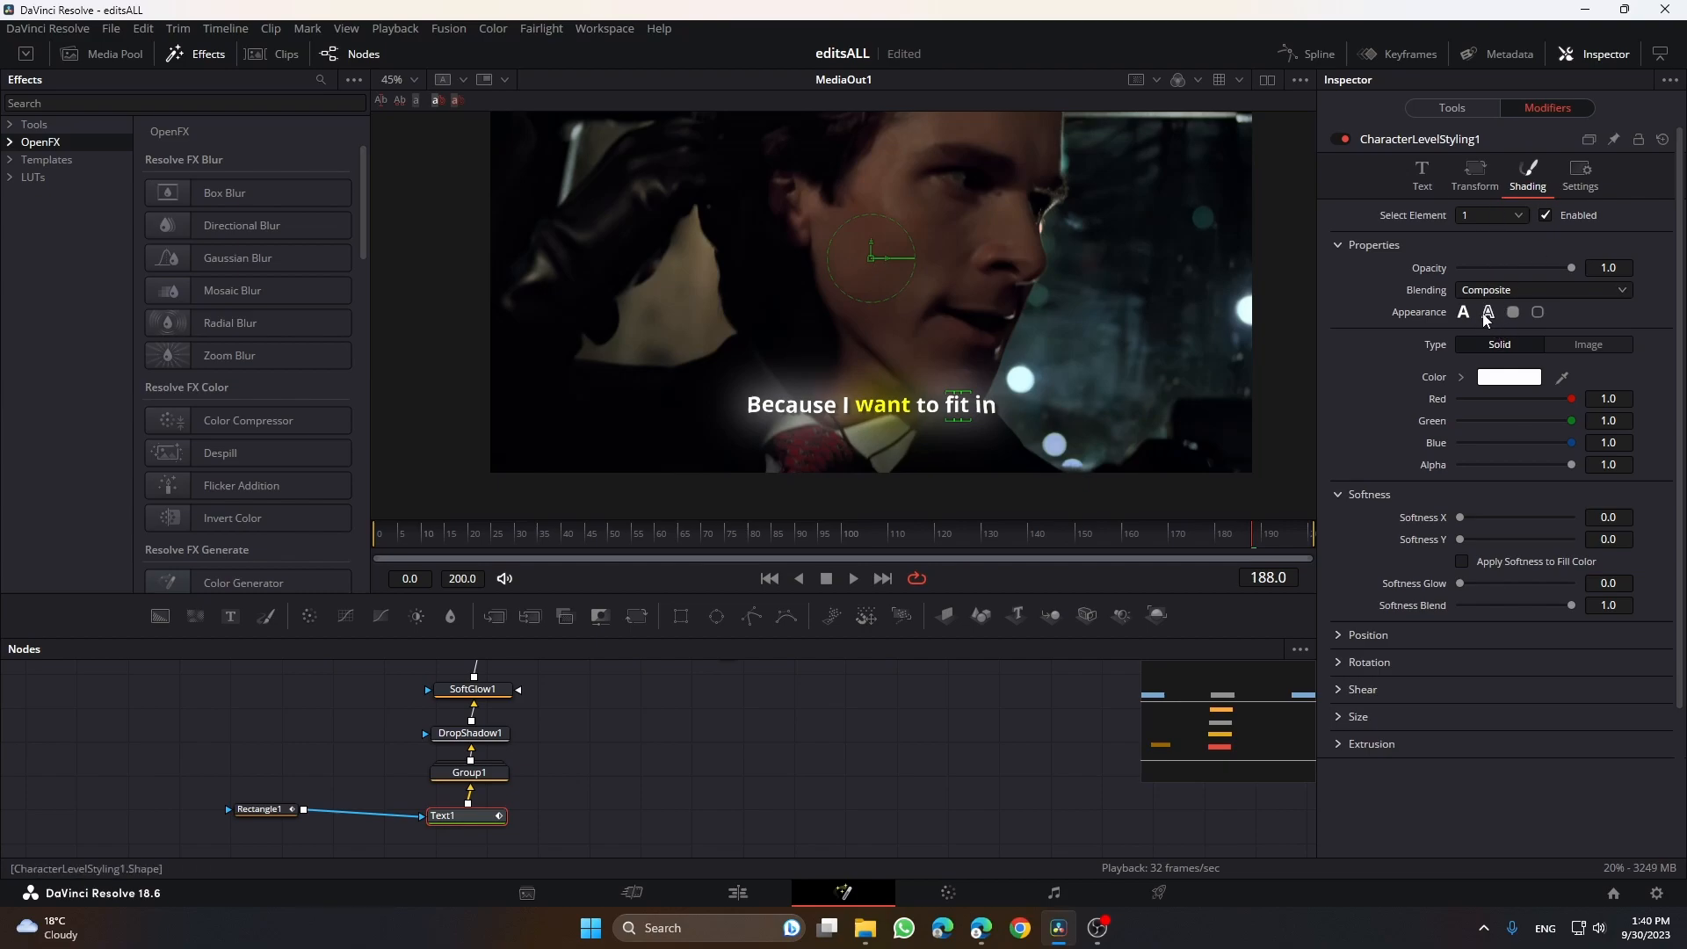
pyautogui.click(1487, 313)
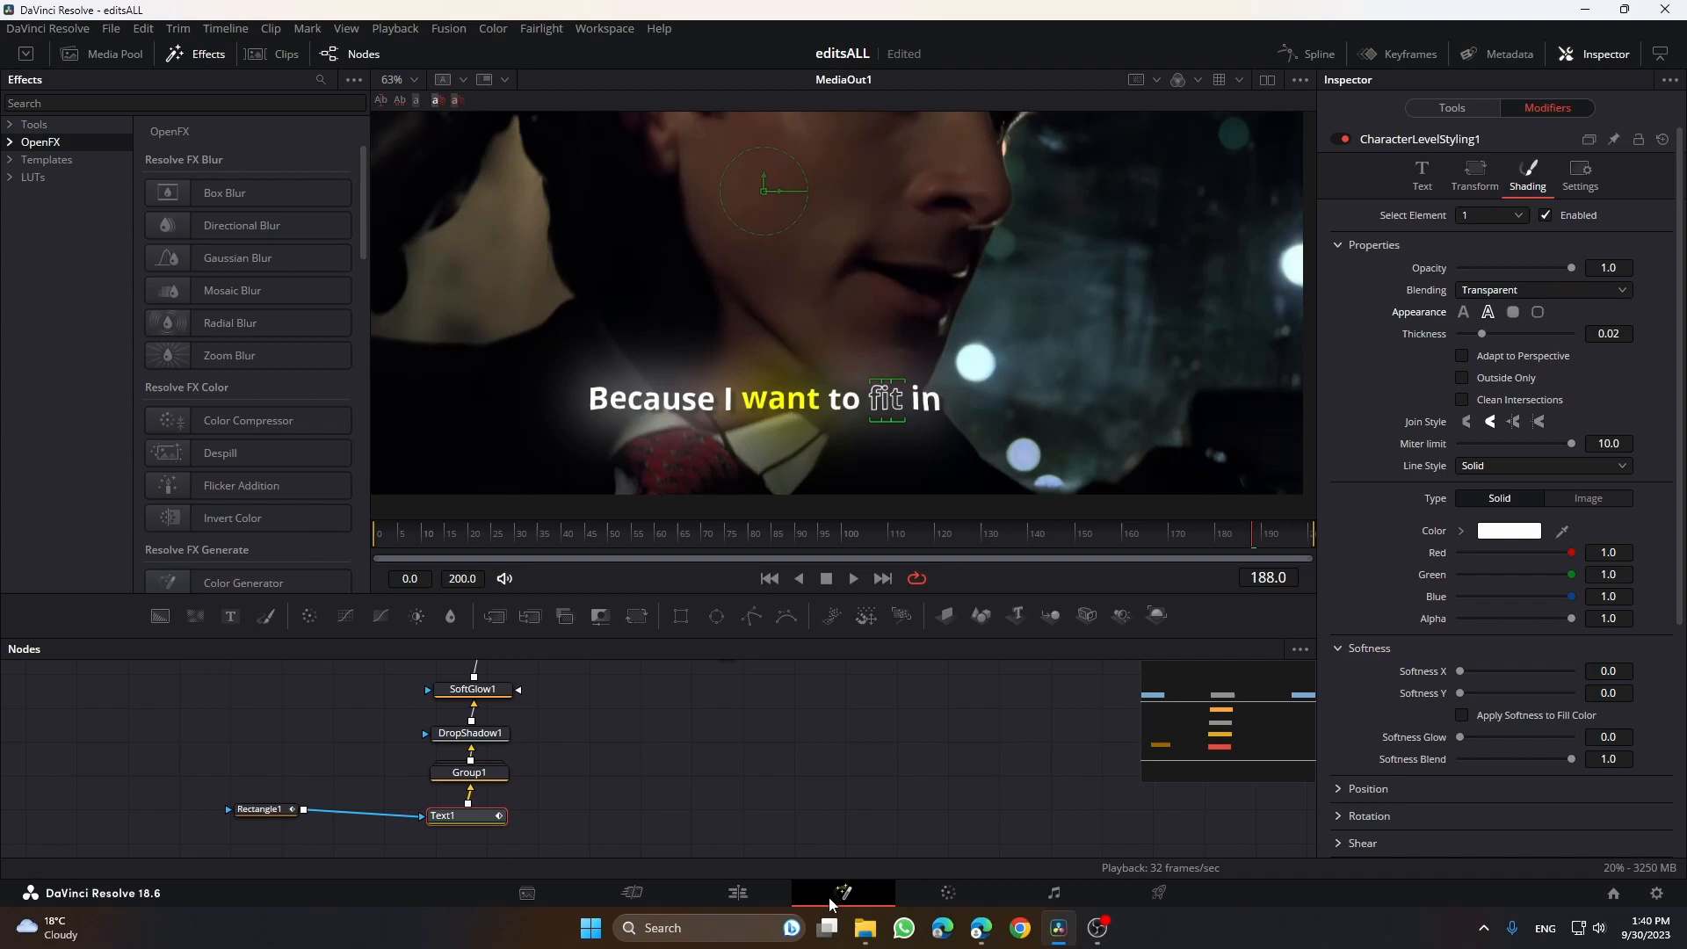
pyautogui.click(738, 893)
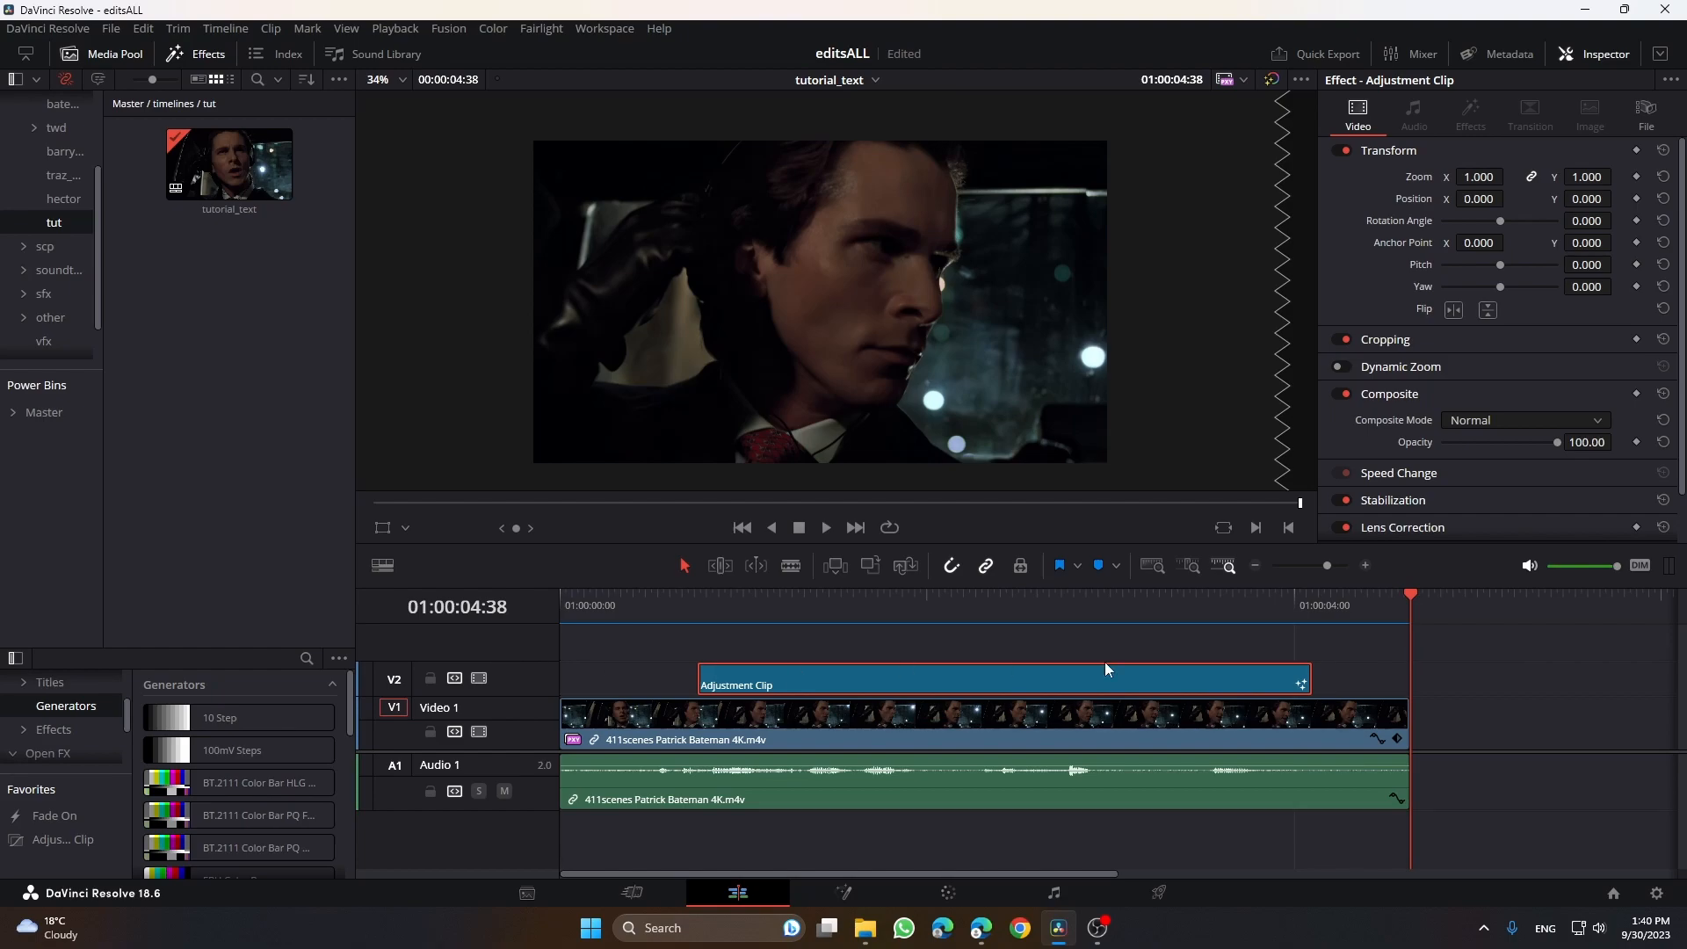
# - Deselect the Adjustment Clip on the edit timeline above the film clip
pyautogui.click(1422, 627)
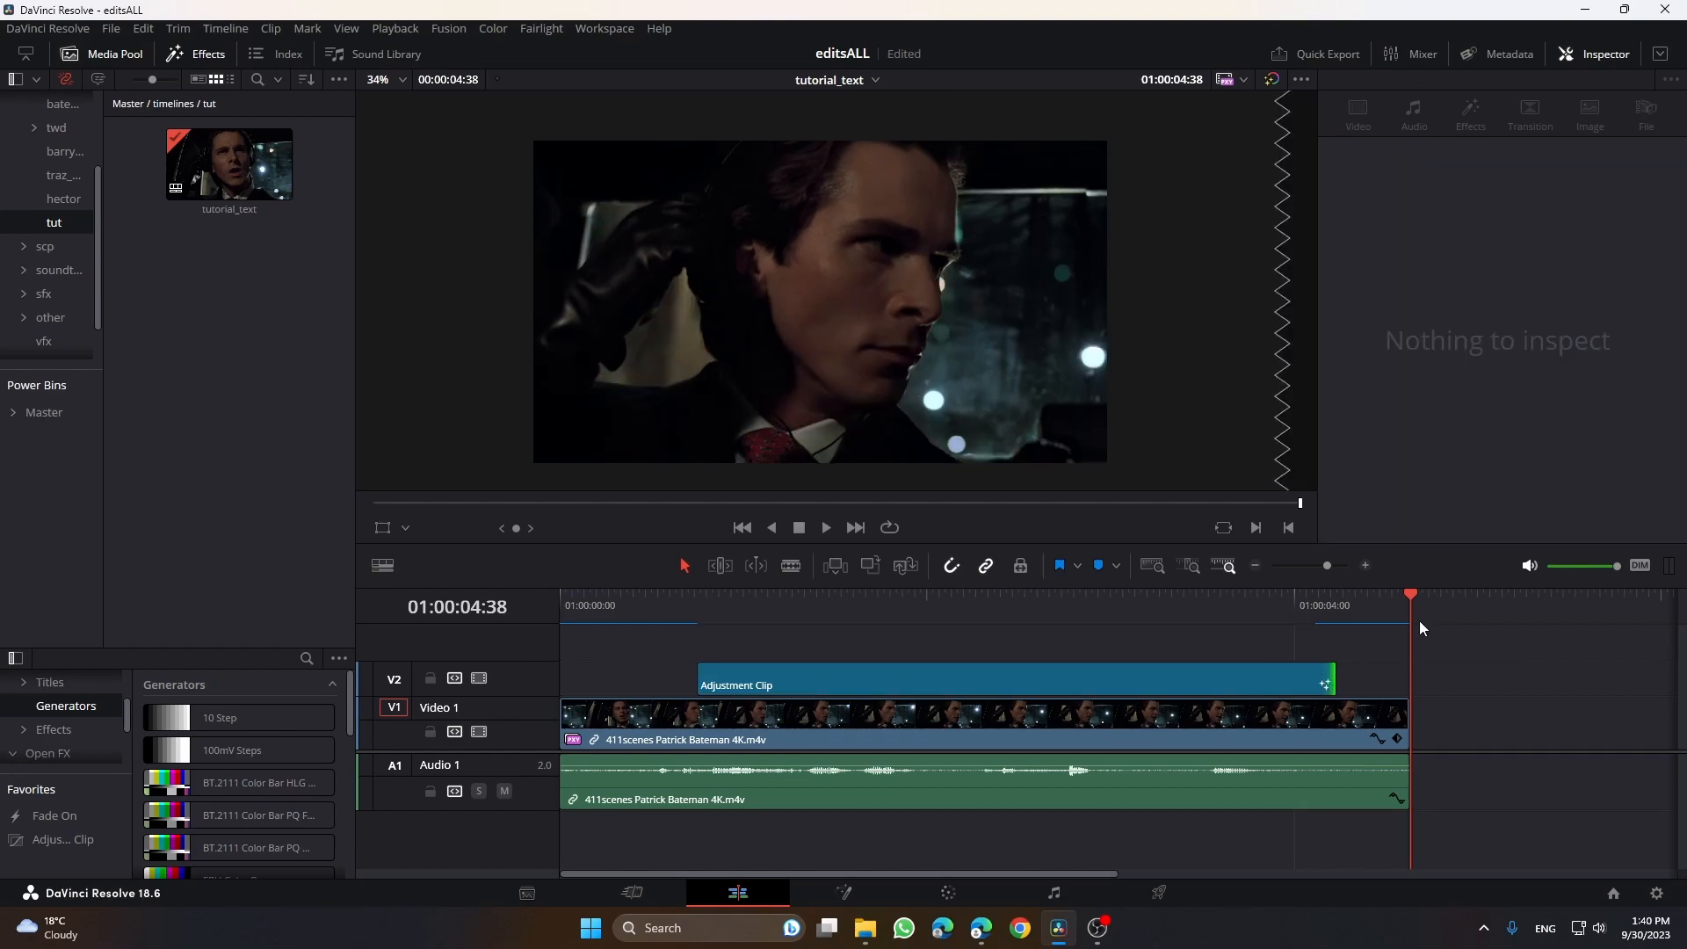